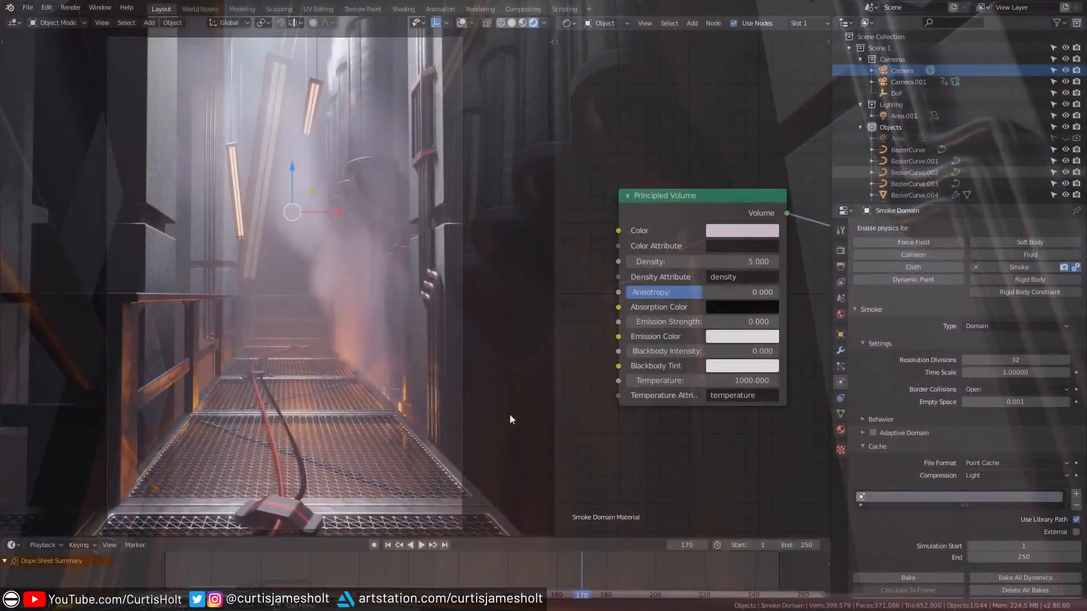
In Render Properties, set the Eevee volumetric tile size to 16px and back to 2px
{"action": "left_click", "coordinate": [741, 230]}
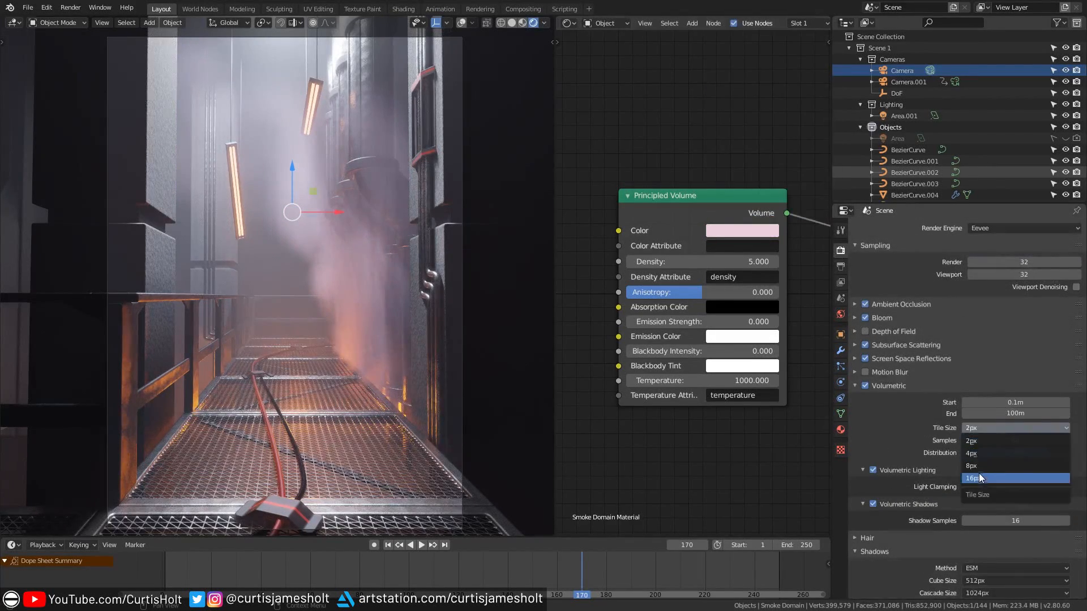
{"action": "left_click", "coordinate": [977, 478]}
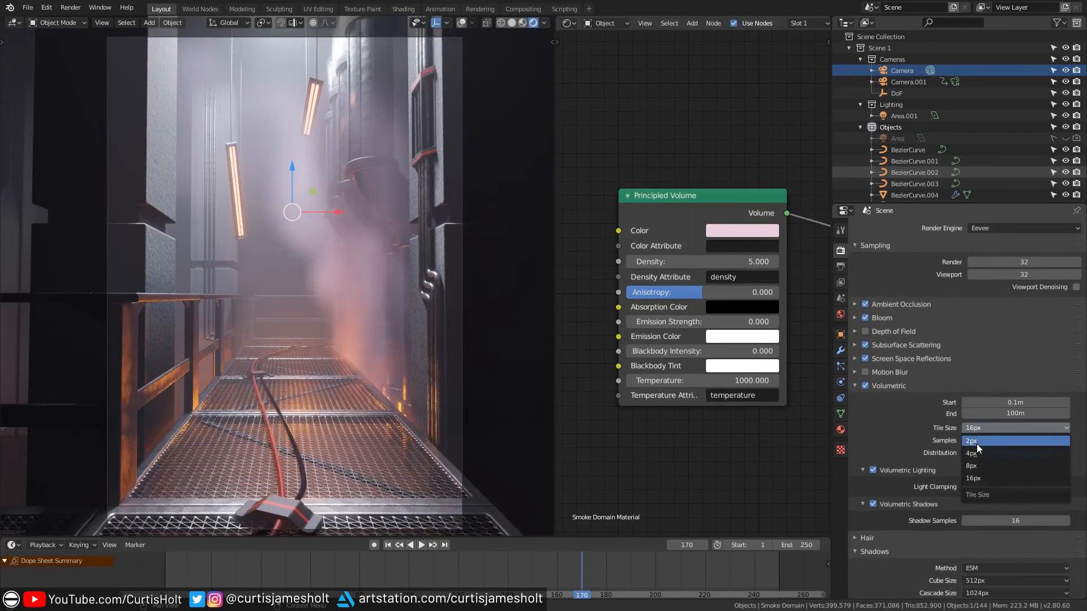
{"action": "left_click", "coordinate": [971, 441]}
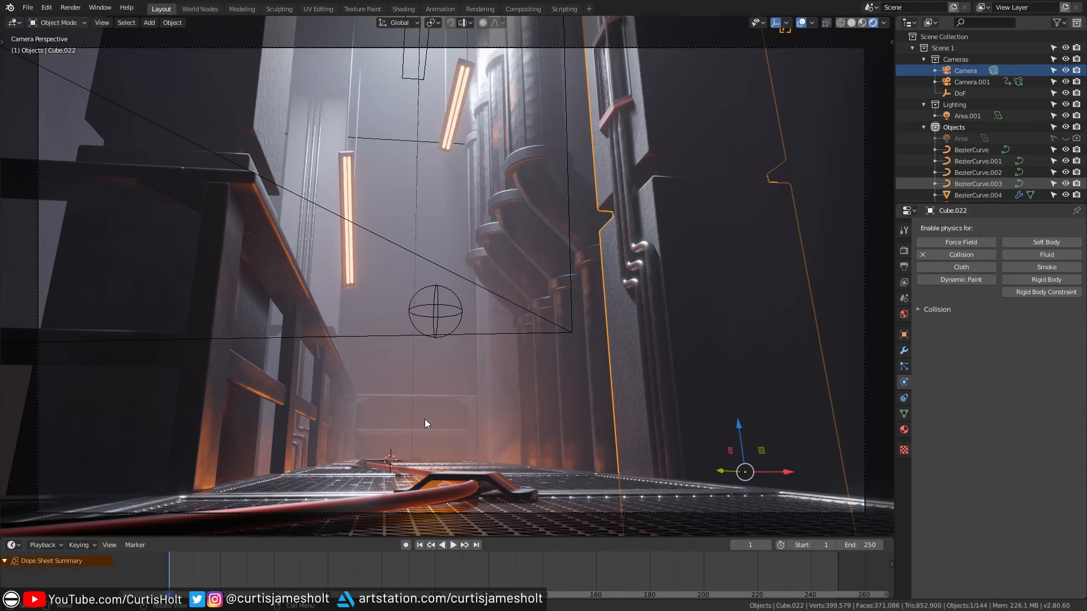
{"action": "mouse_move", "coordinate": [643, 450]}
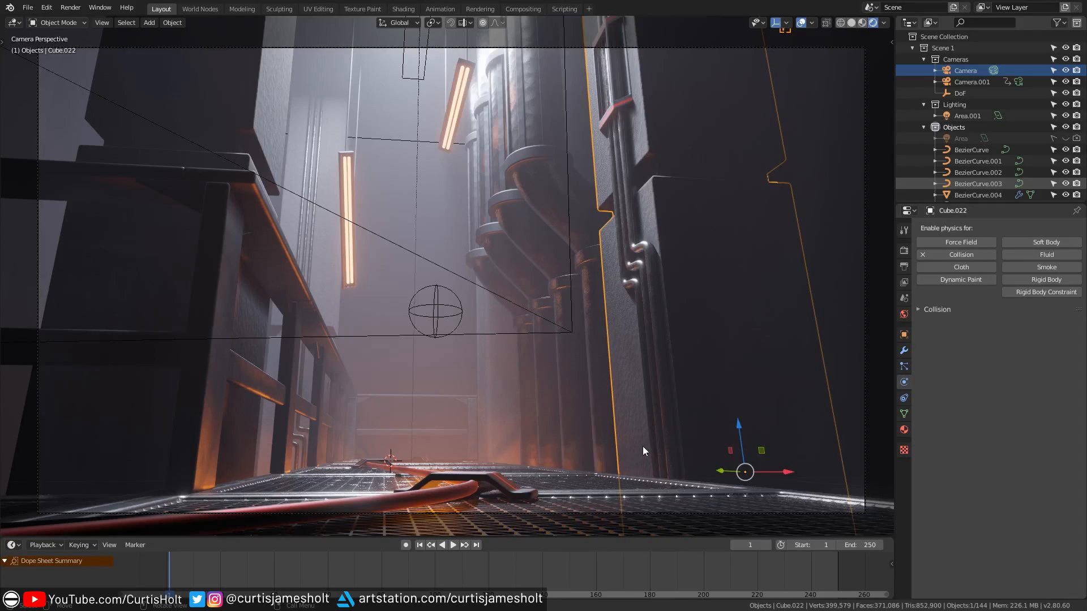
Play the demo smoke simulation and orbit to face the domain head-on
{"action": "left_click", "coordinate": [453, 544]}
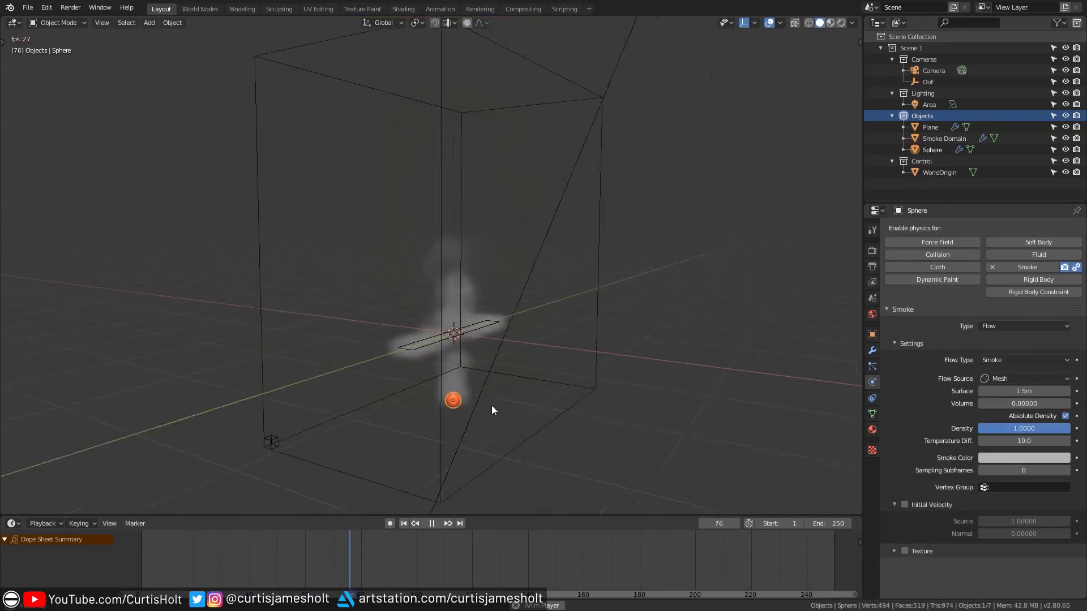
{"action": "left_click_drag", "start_coordinate": [453, 400], "coordinate": [495, 385]}
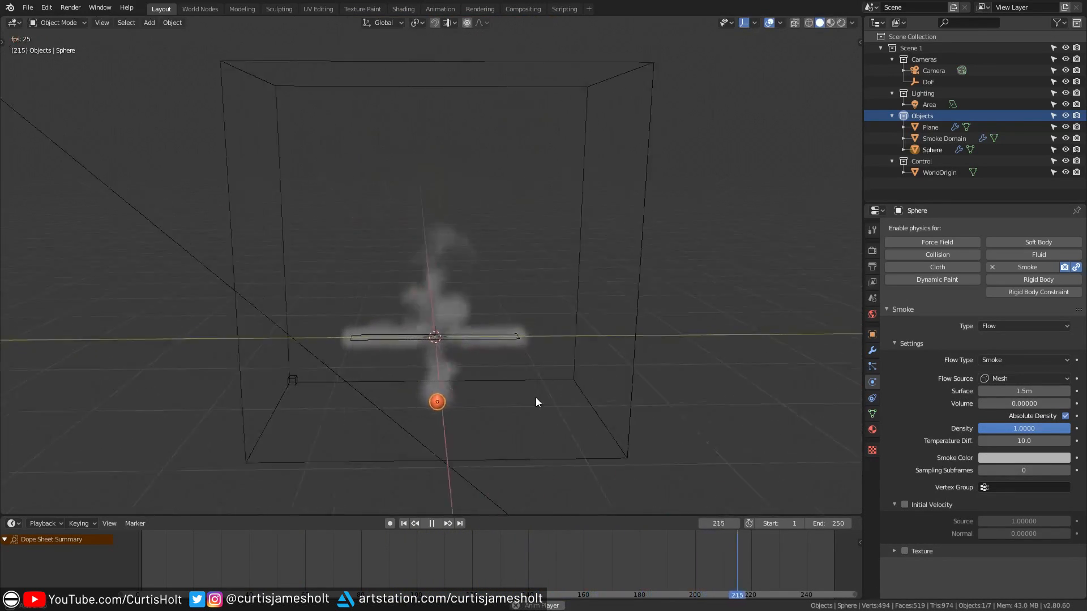
Add a plane at the origin and stretch it into a long, thin strip
{"action": "left_click", "coordinate": [149, 23]}
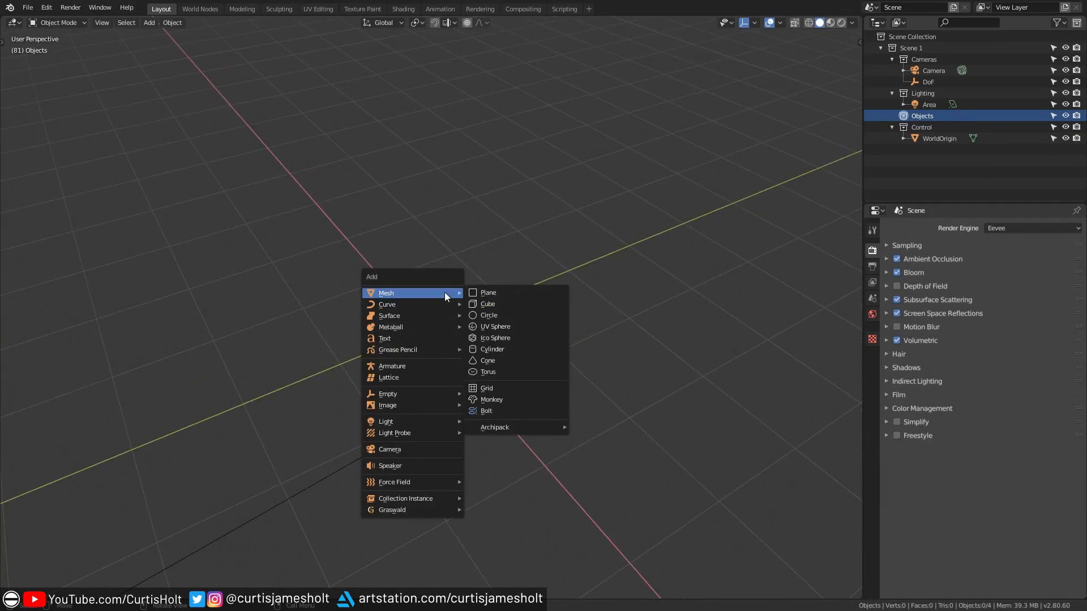
{"action": "left_click", "coordinate": [487, 292]}
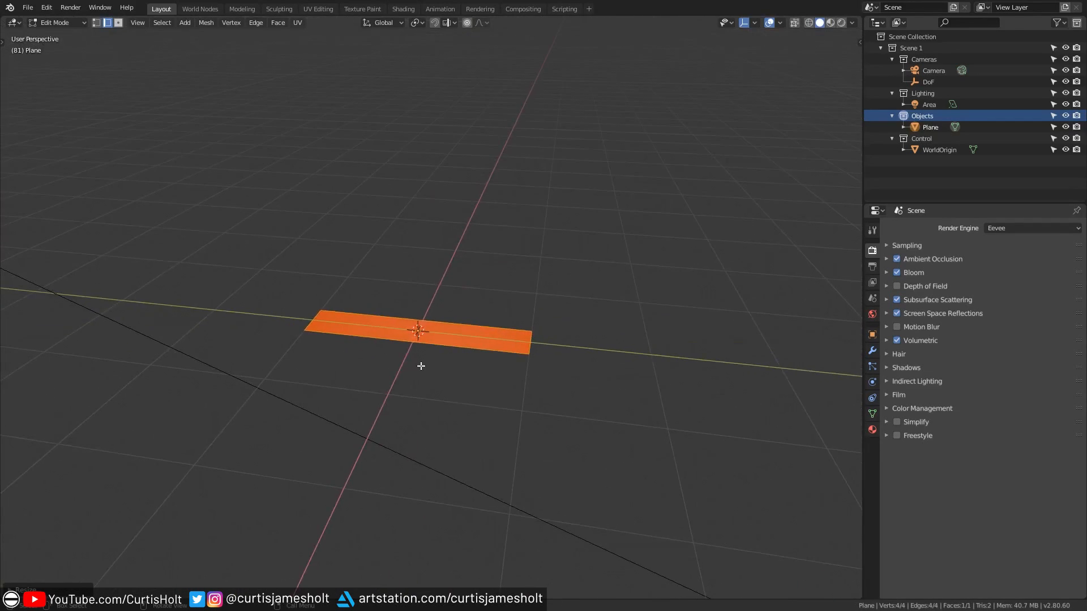
{"action": "key", "text": "Tab"}
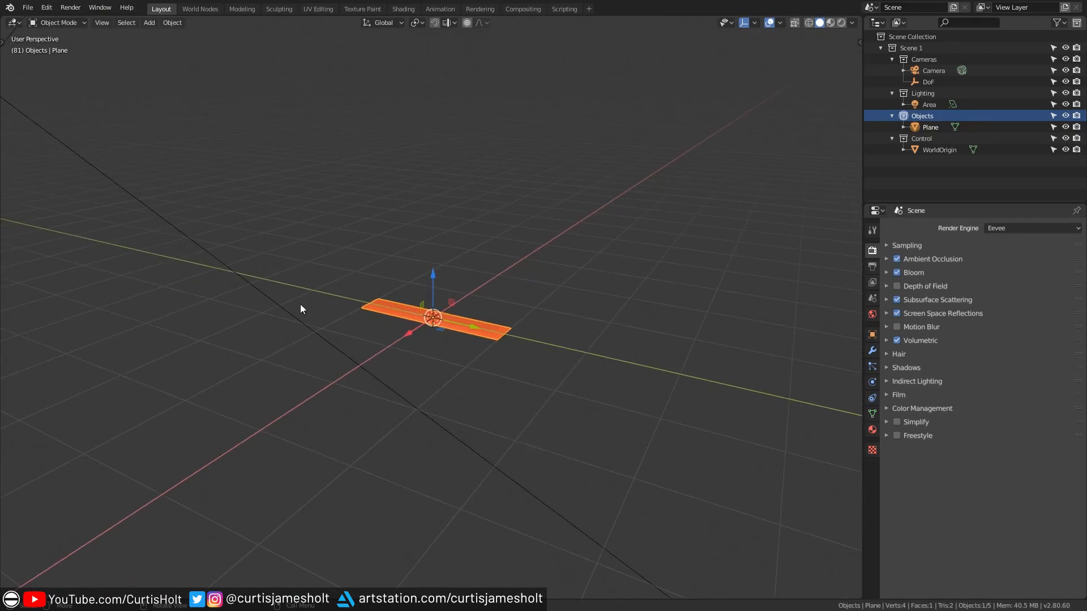
Apply Quick Smoke to the plane, creating a Smoke Domain box around it
{"action": "left_click", "coordinate": [172, 23]}
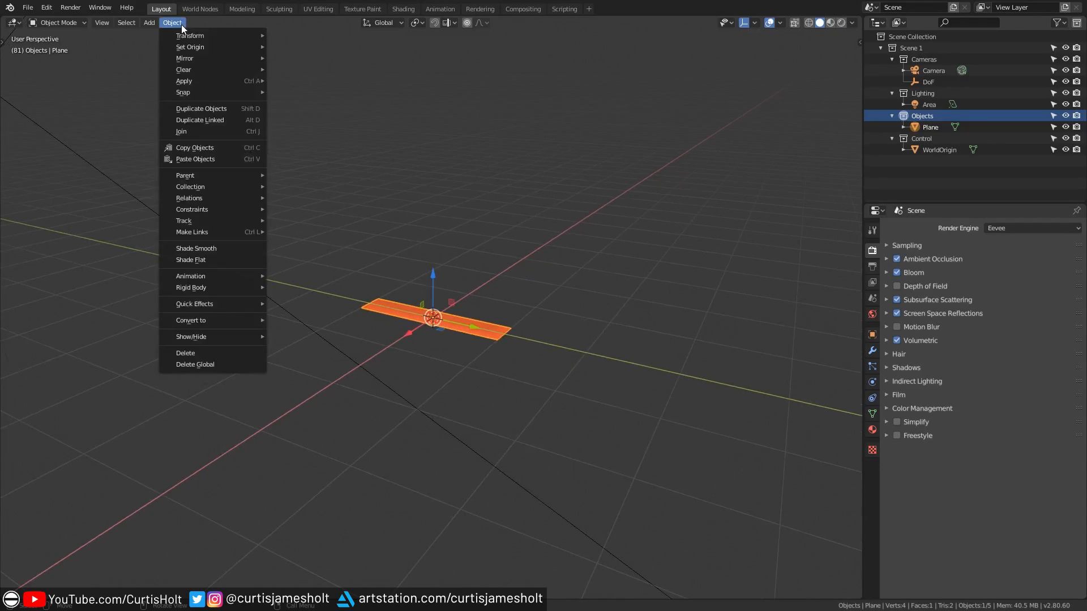
{"action": "mouse_move", "coordinate": [194, 304]}
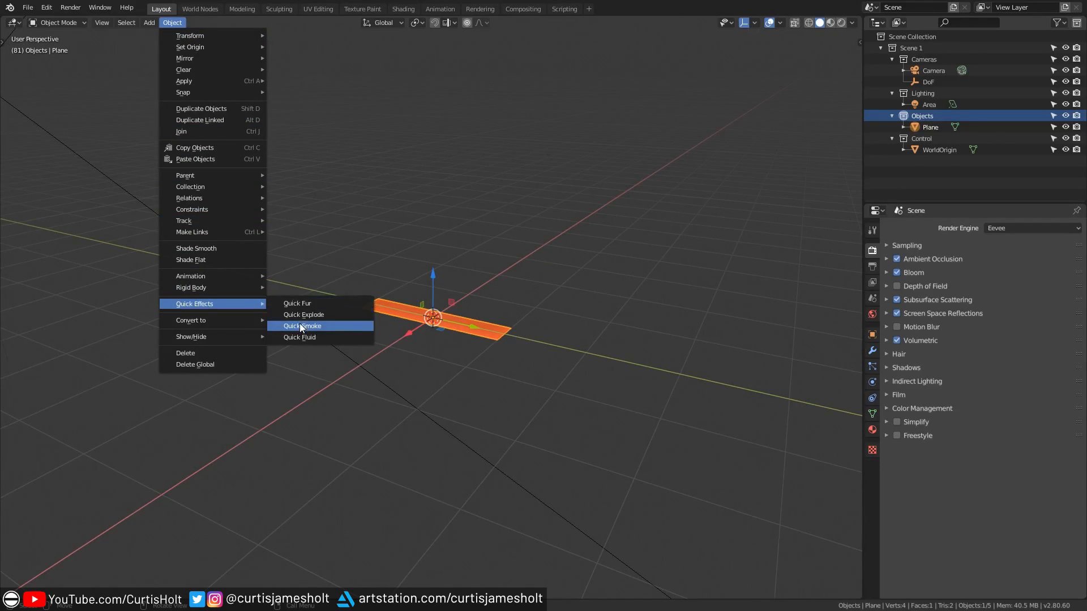
{"action": "left_click", "coordinate": [301, 326]}
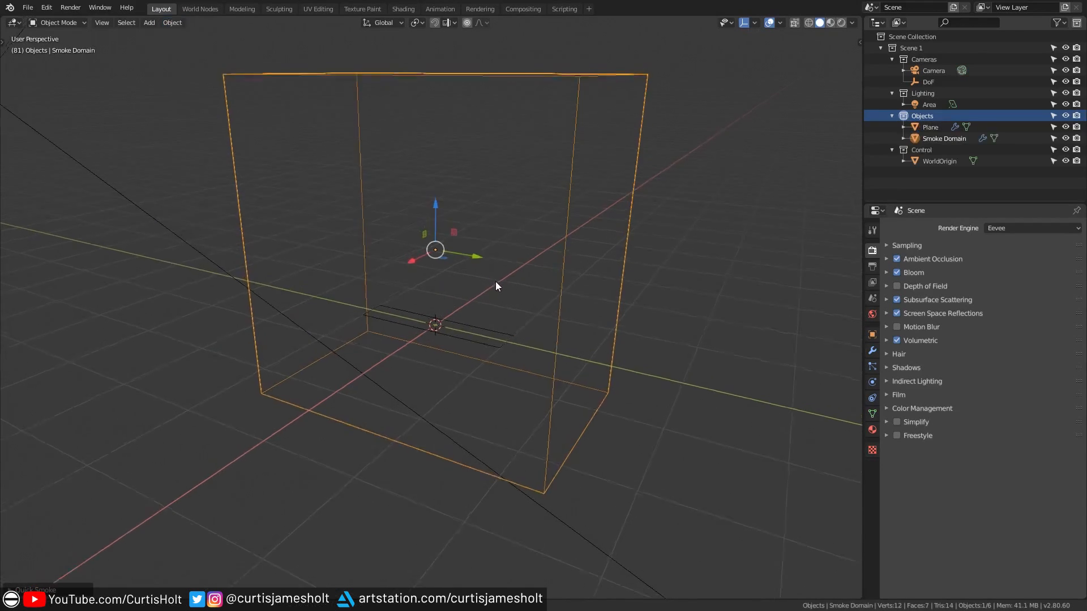
{"action": "left_click_drag", "start_coordinate": [495, 287], "coordinate": [532, 317]}
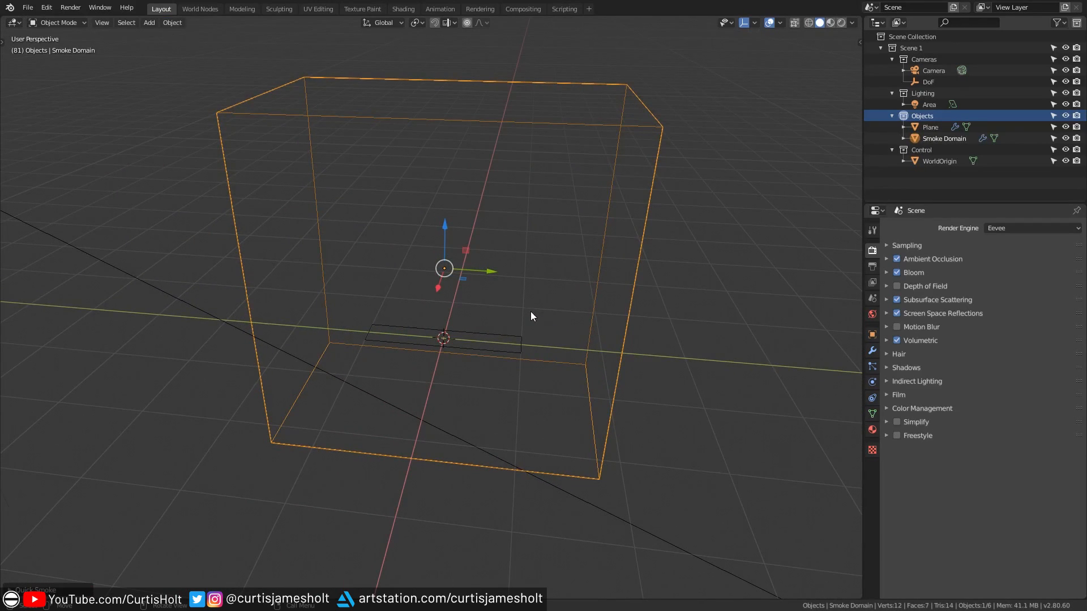
{"action": "mouse_move", "coordinate": [545, 332]}
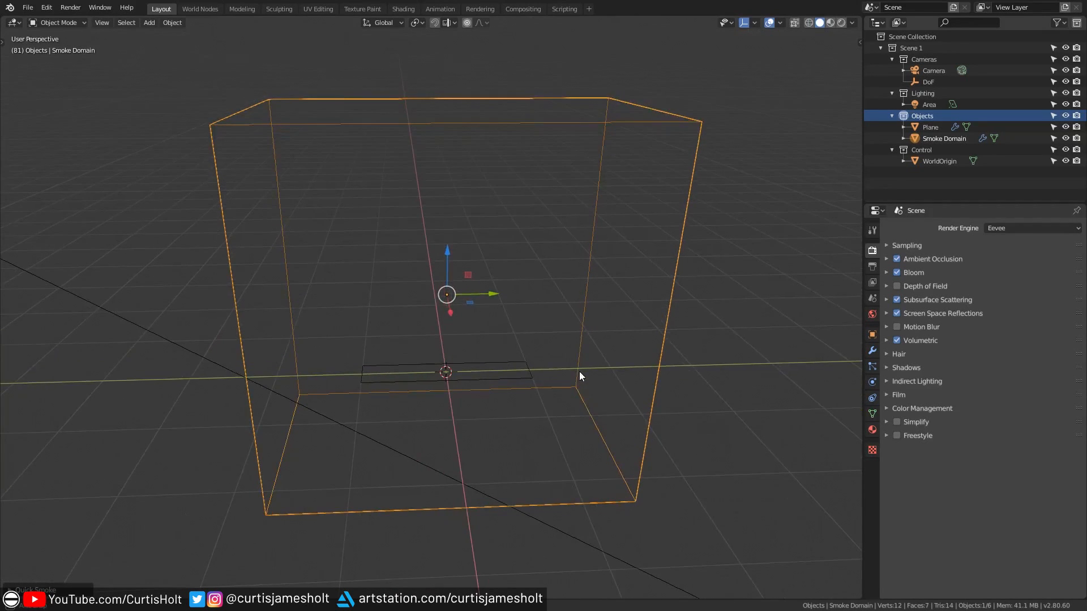
{"action": "mouse_move", "coordinate": [277, 332]}
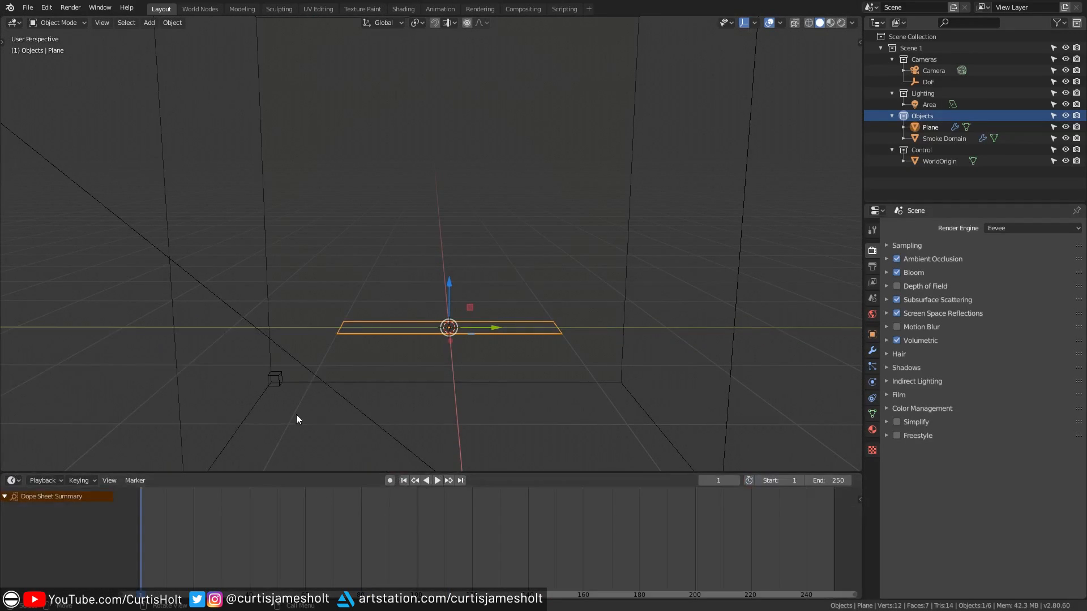
Play the 3000-frame smoke simulation beside its Principled Volume material
{"action": "left_click", "coordinate": [437, 480]}
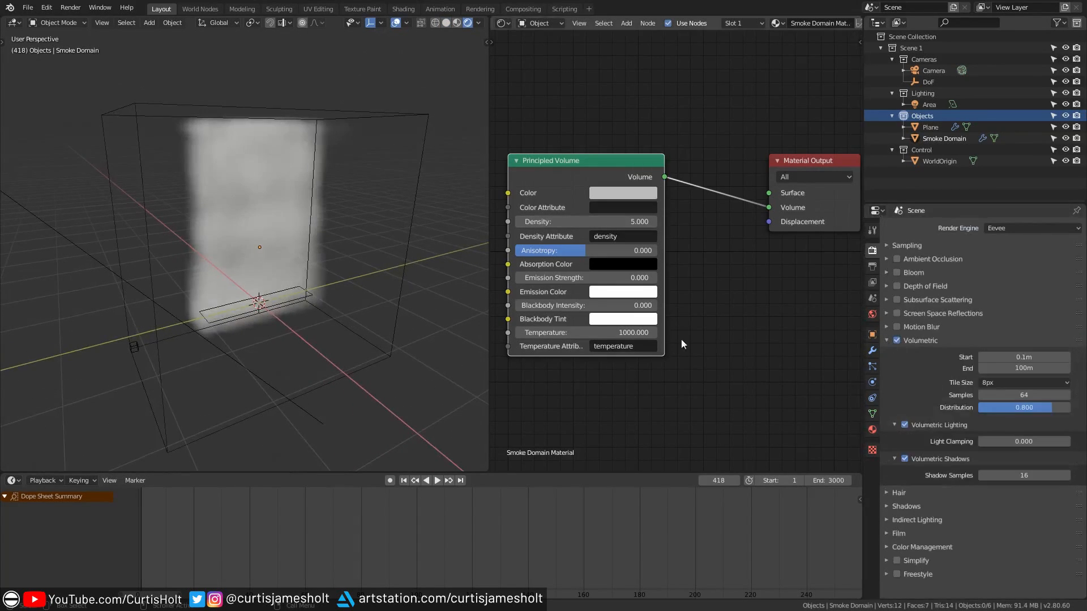
{"action": "left_click", "coordinate": [426, 480]}
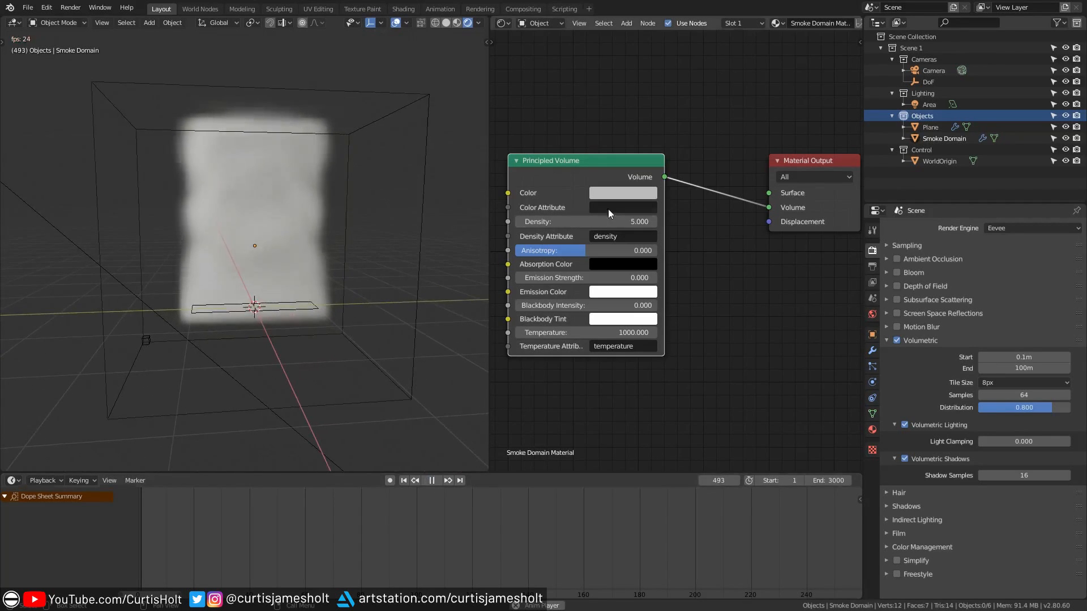
{"action": "left_click", "coordinate": [622, 193]}
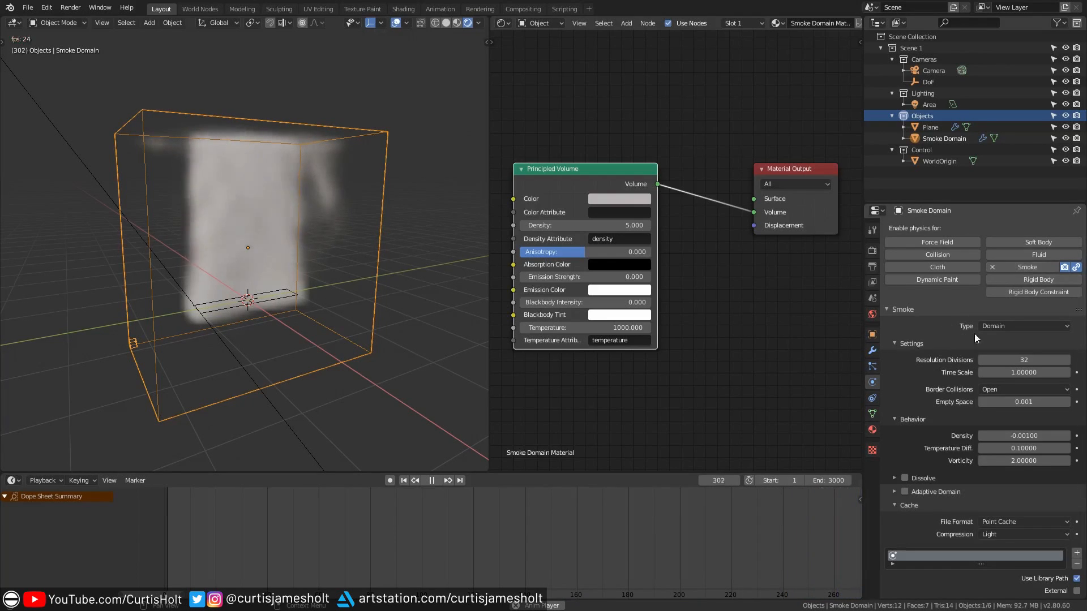
Check the domain's Smoke Type dropdown, keeping it set to Domain
{"action": "left_click", "coordinate": [1024, 326]}
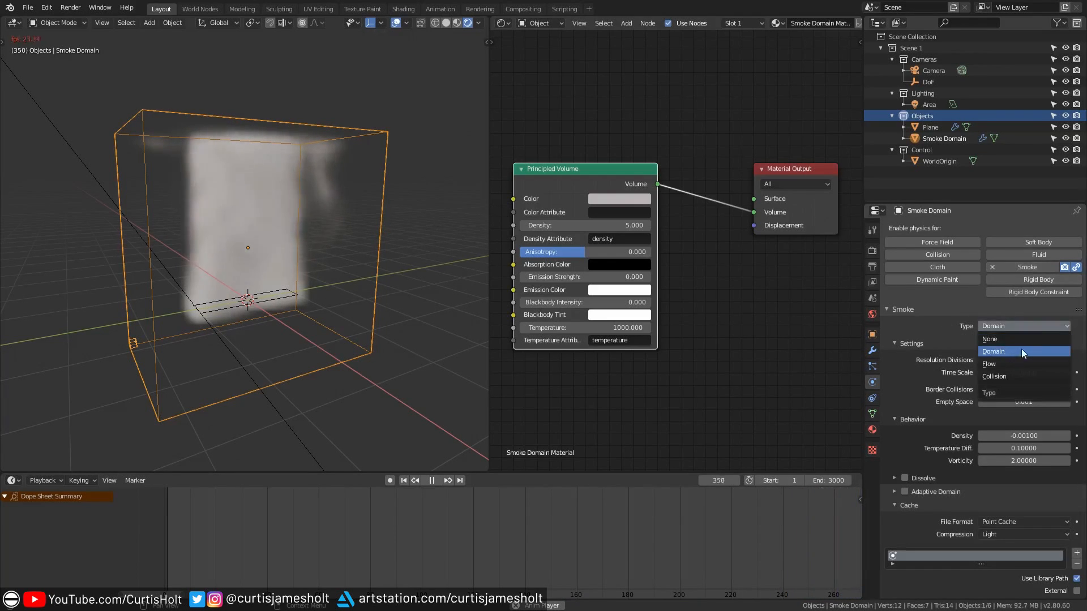
{"action": "left_click", "coordinate": [989, 363]}
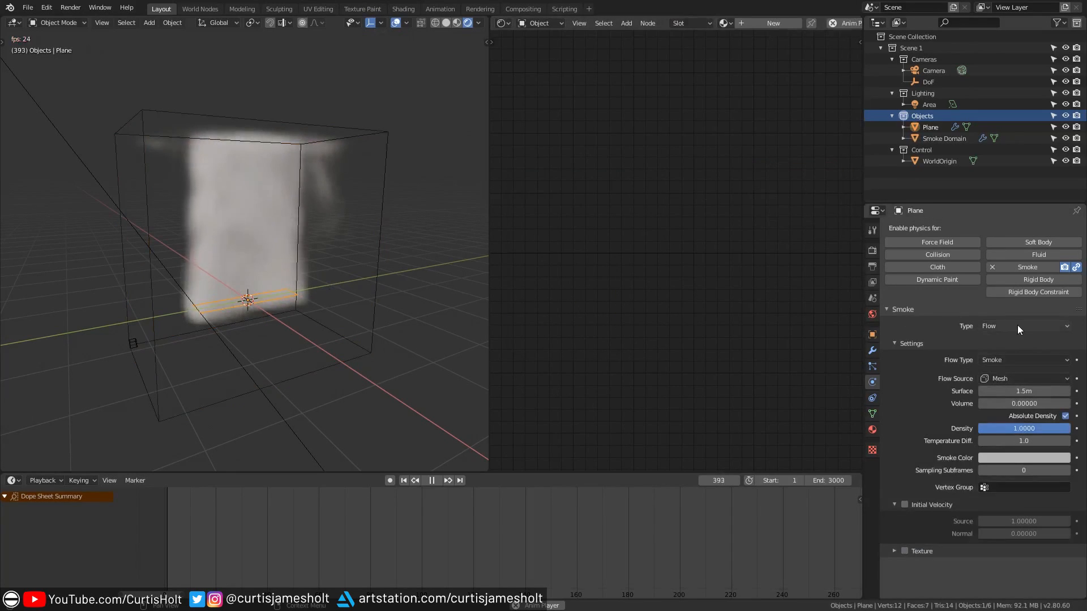
{"action": "left_click", "coordinate": [1023, 326]}
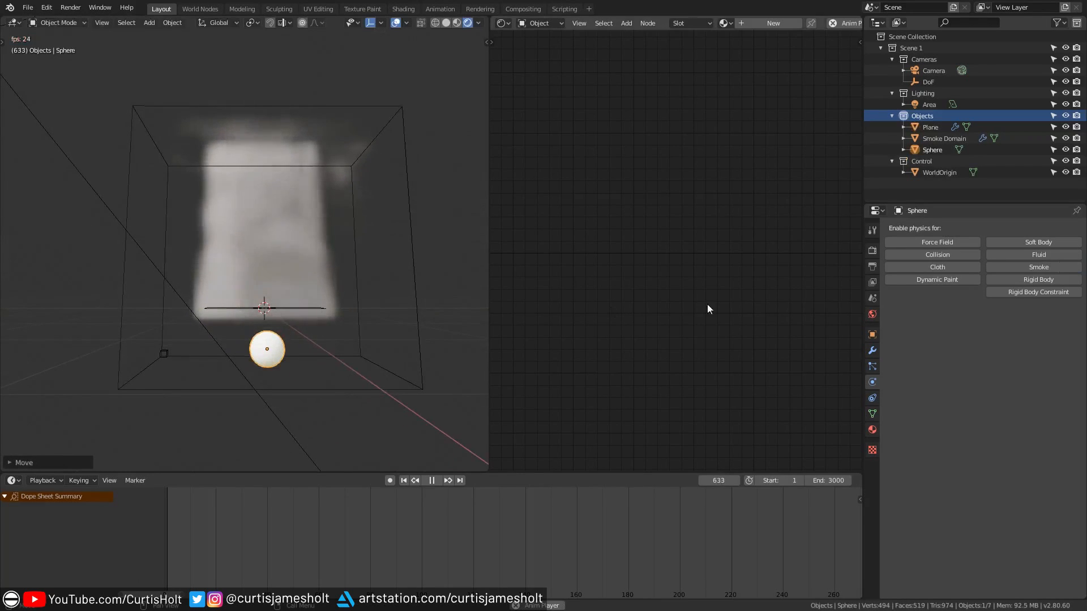
Enable Smoke physics on the sphere and set its type to Flow
{"action": "left_click", "coordinate": [1038, 267]}
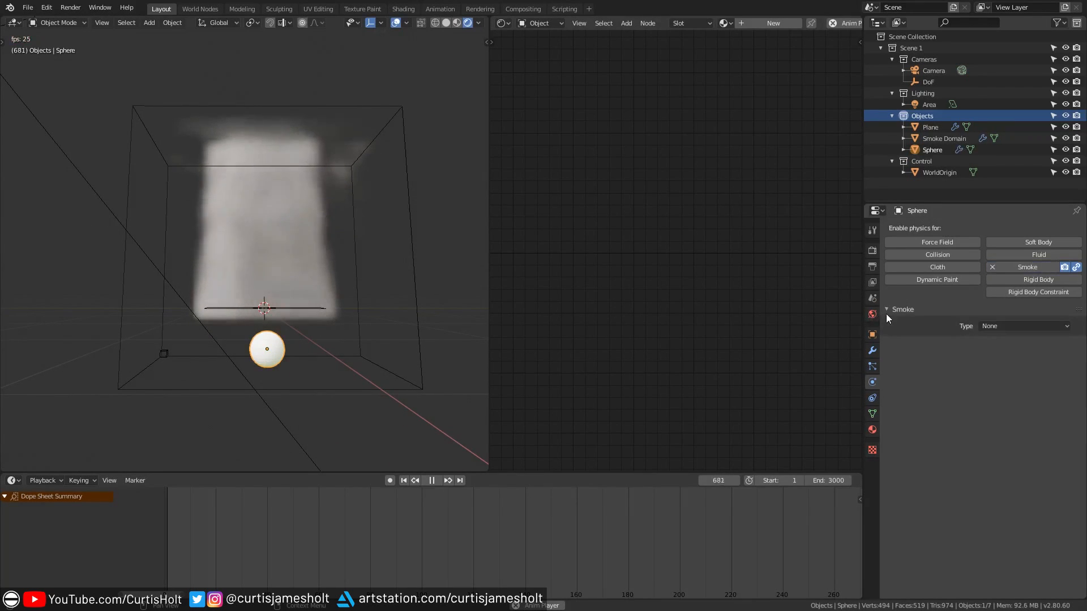
{"action": "left_click", "coordinate": [1025, 326]}
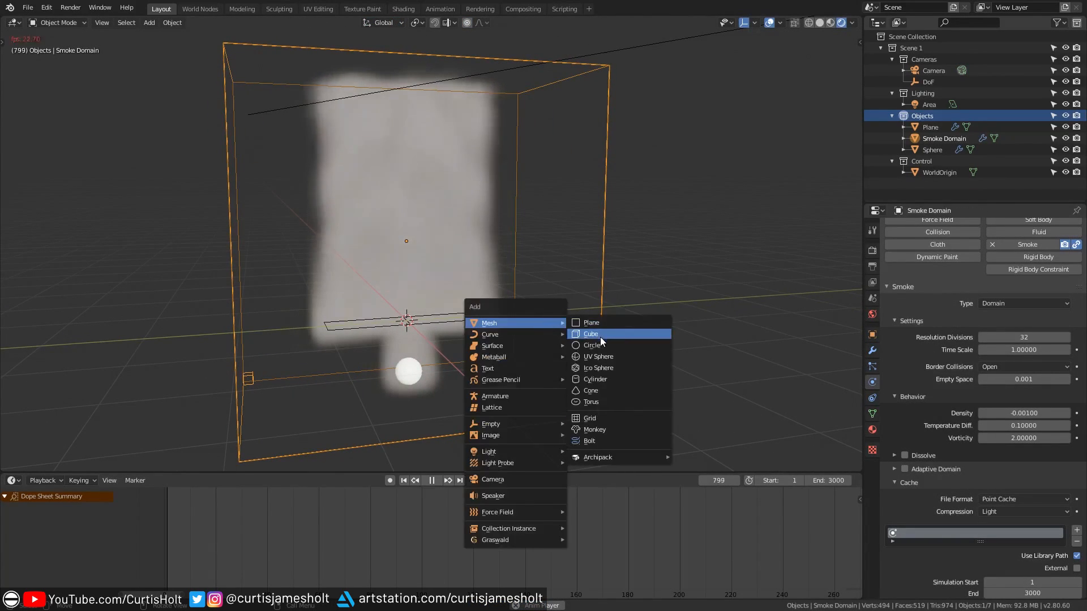
Add a cube inside the domain and give it Smoke physics of type Collision
{"action": "left_click", "coordinate": [591, 334]}
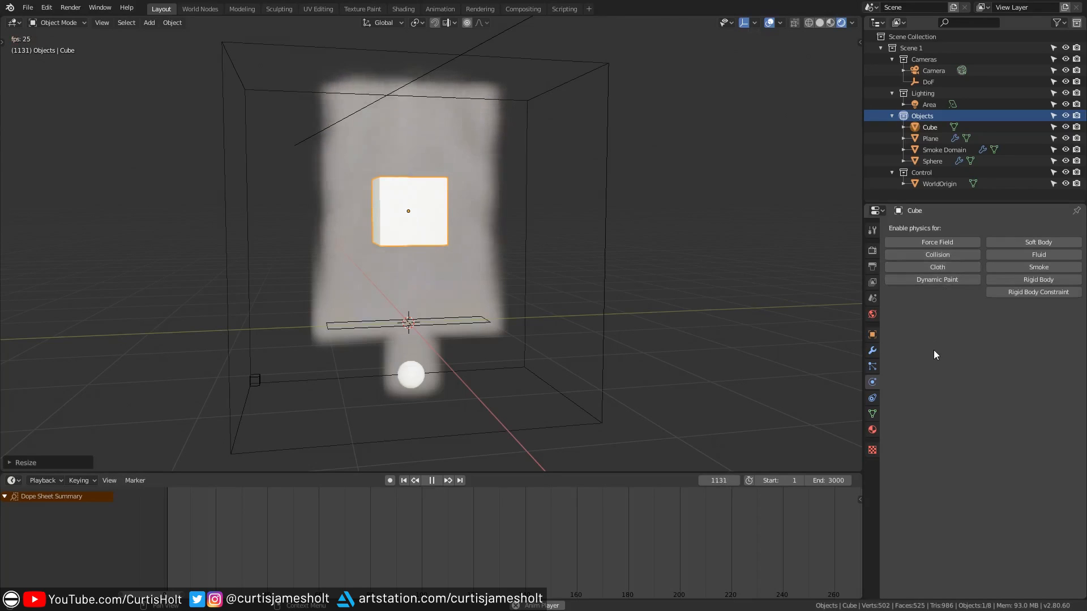
{"action": "left_click", "coordinate": [1039, 268]}
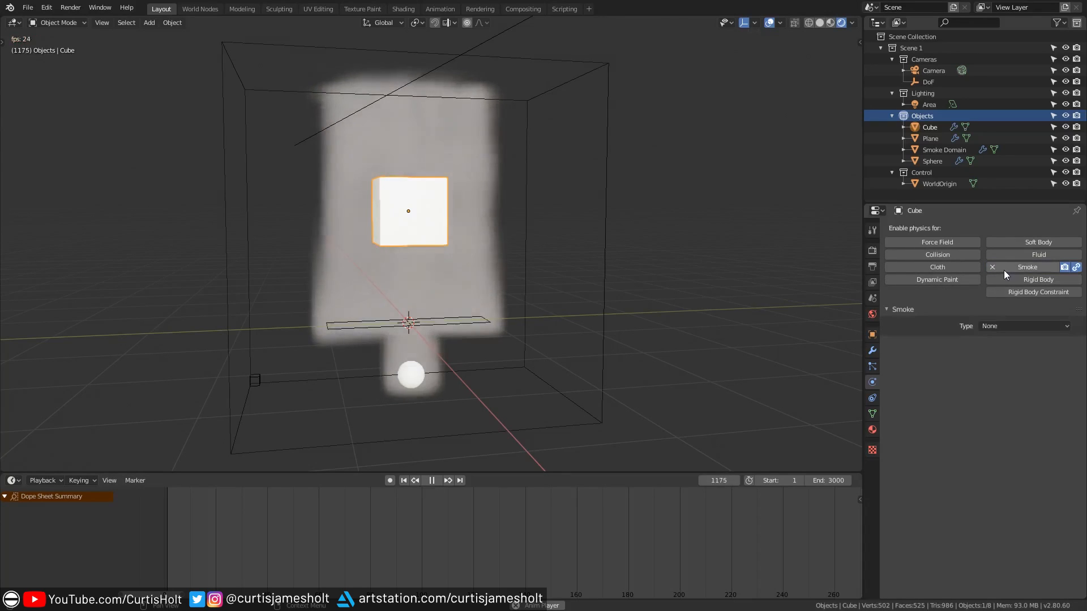
{"action": "left_click", "coordinate": [1025, 326]}
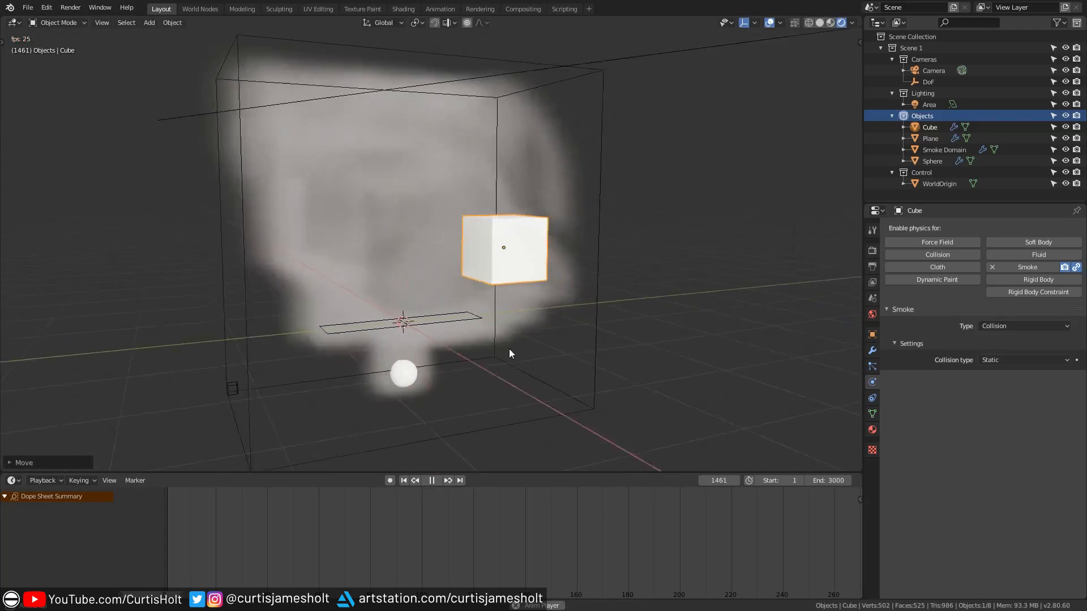
{"action": "left_click", "coordinate": [944, 149]}
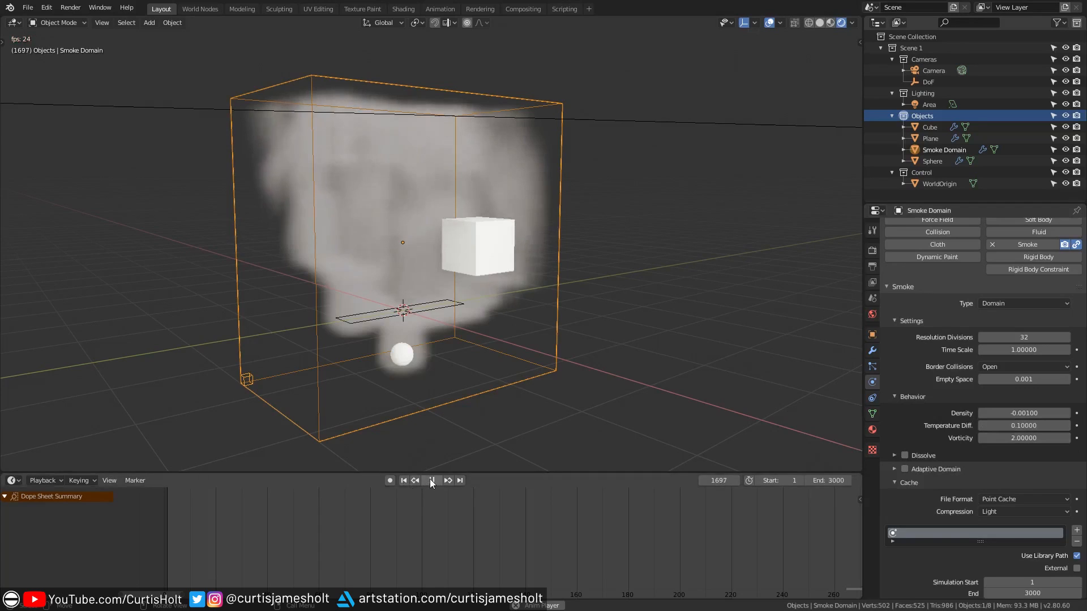
Stop playback at frame 1 and select the collision cube for deletion
{"action": "left_click", "coordinate": [403, 480]}
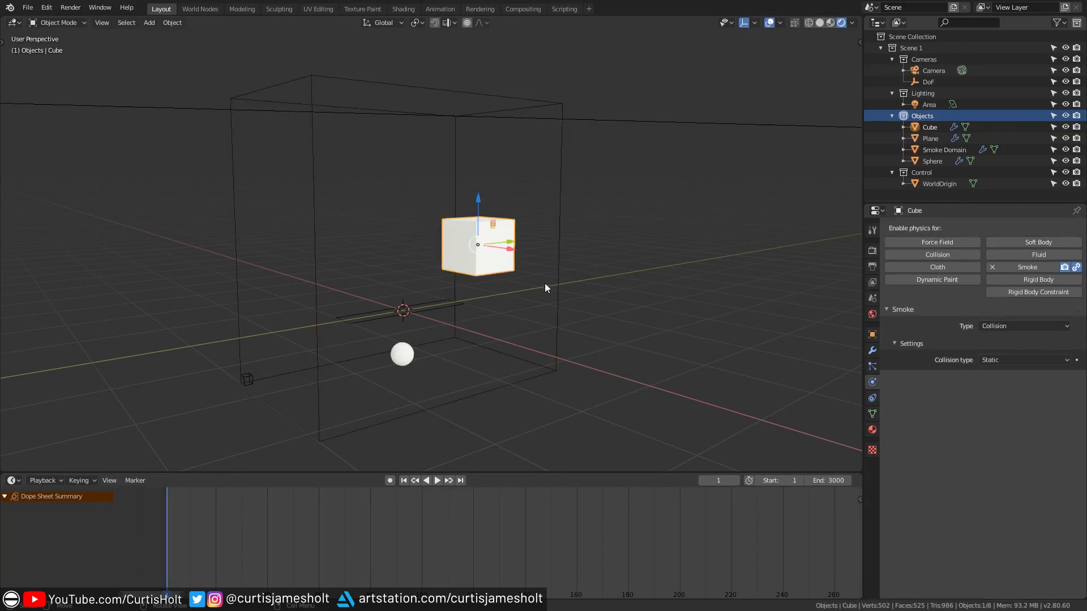
{"action": "left_click", "coordinate": [436, 480]}
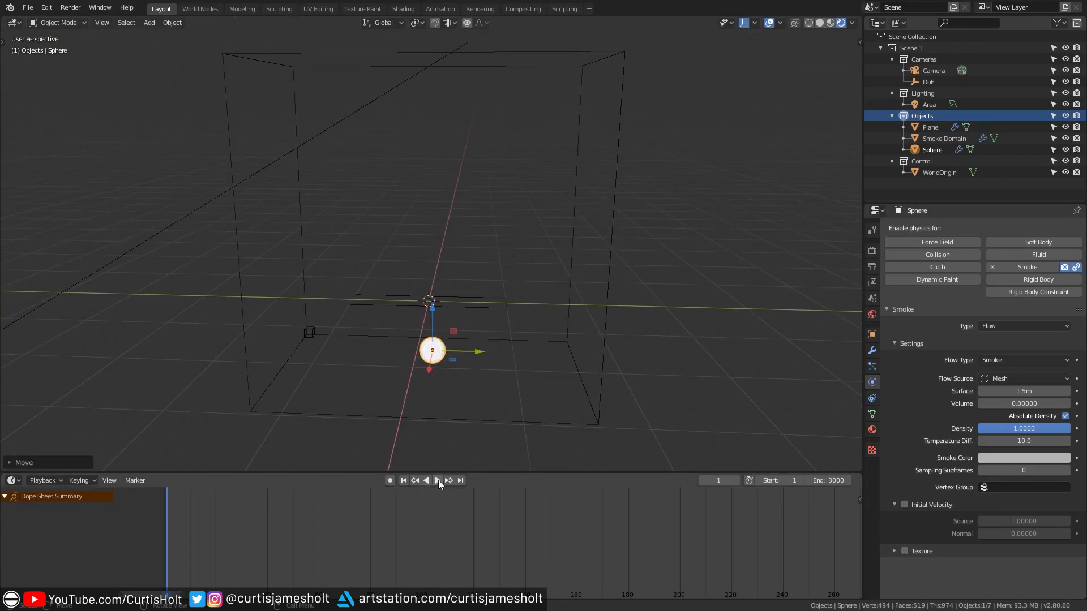
Play the simulation and enable Dissolve on the Smoke Domain with time 5
{"action": "left_click", "coordinate": [437, 480]}
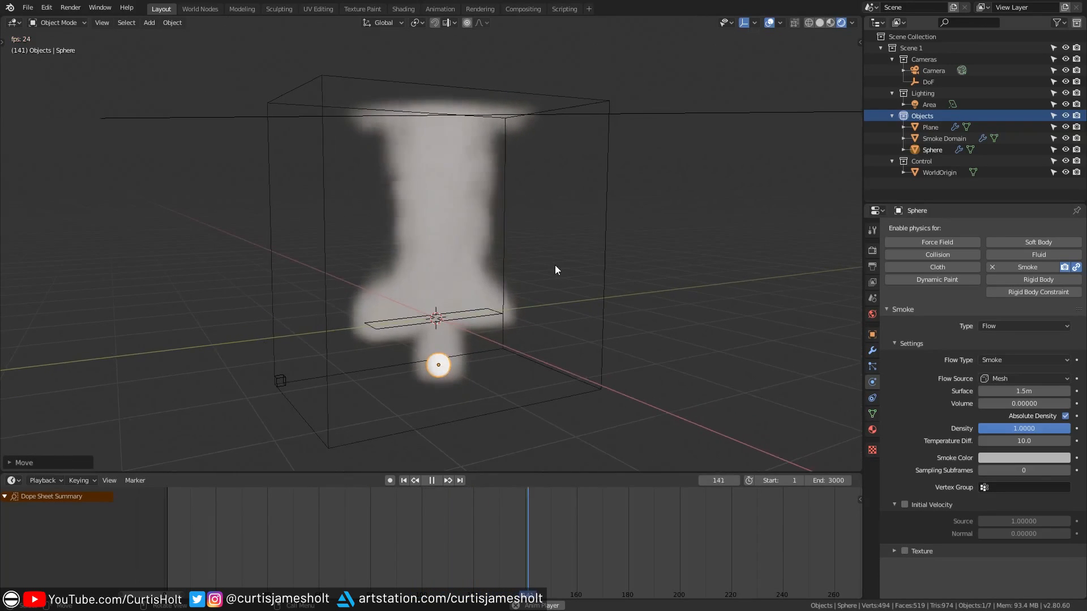
{"action": "left_click", "coordinate": [943, 138]}
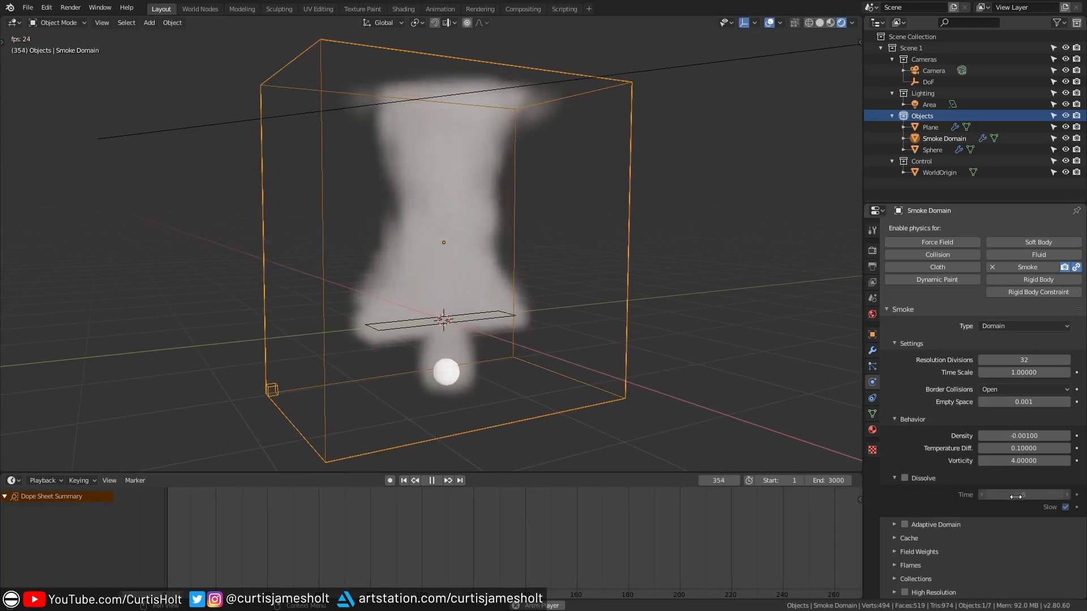
{"action": "left_click", "coordinate": [904, 478]}
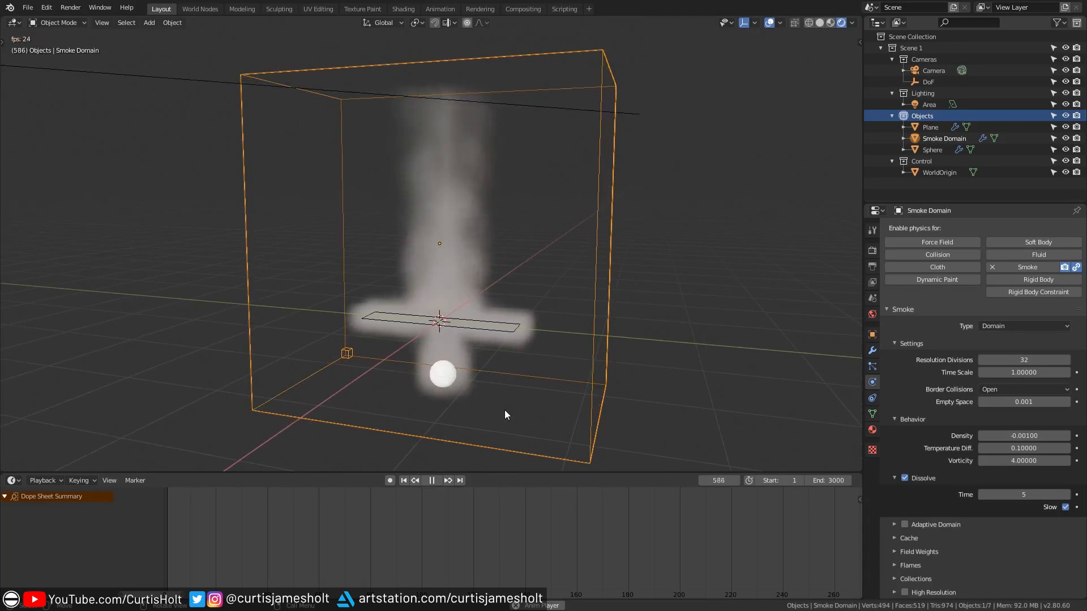
{"action": "mouse_move", "coordinate": [132, 321]}
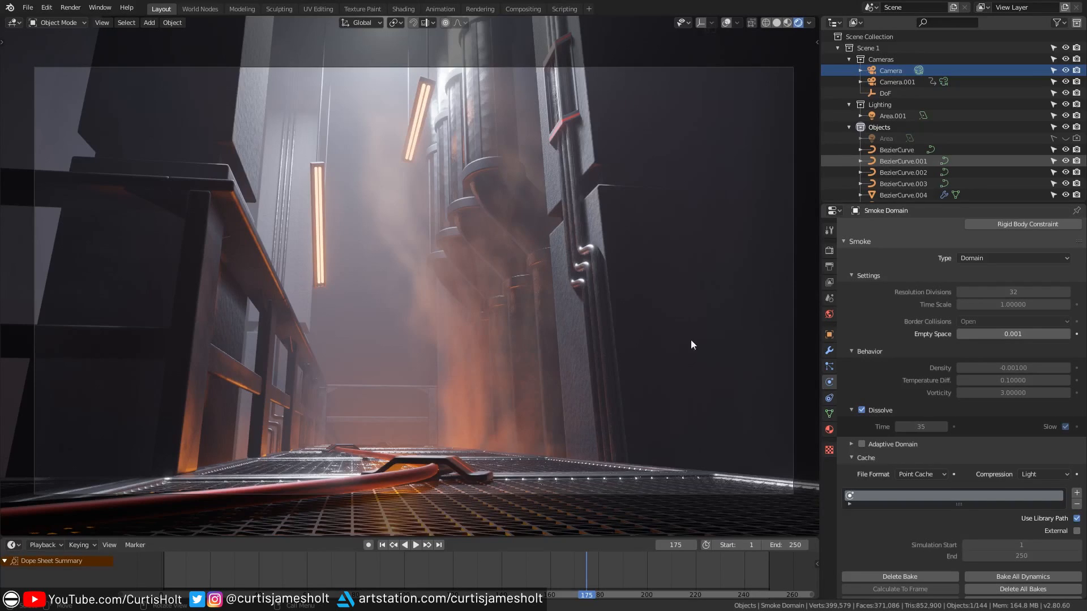
{"action": "mouse_move", "coordinate": [521, 404]}
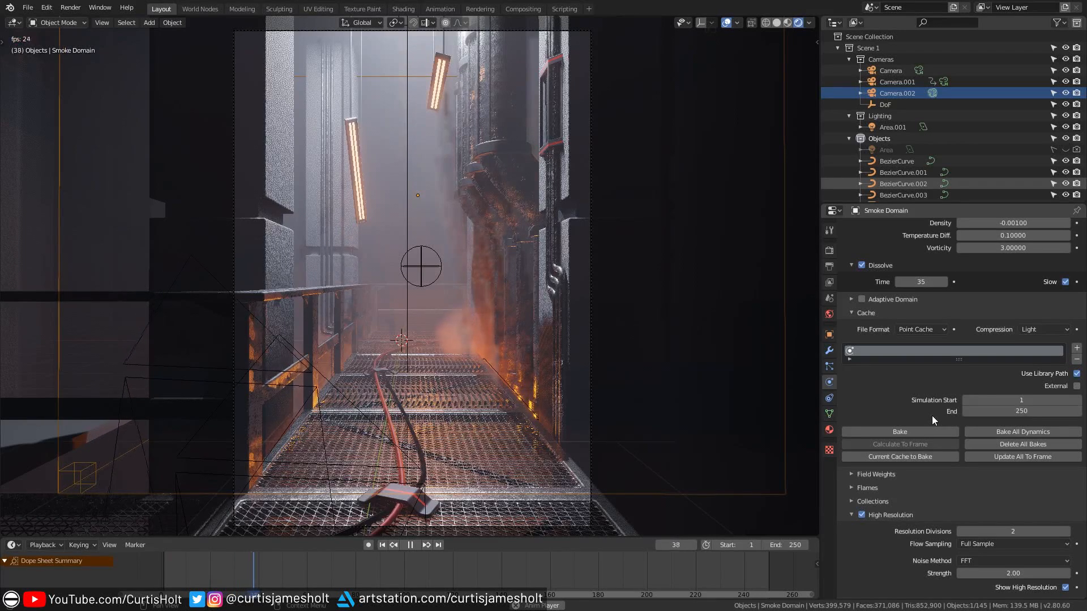
Stop timeline playback around frame 91 with the smoke plume drifting across the walkway
{"action": "left_click", "coordinate": [917, 329]}
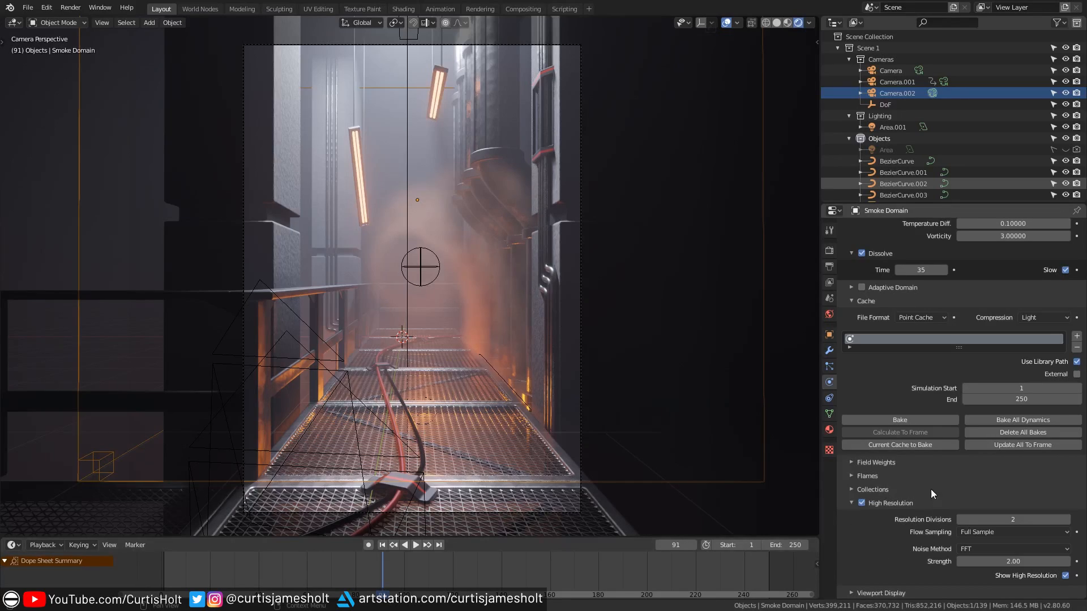
{"action": "mouse_move", "coordinate": [863, 557]}
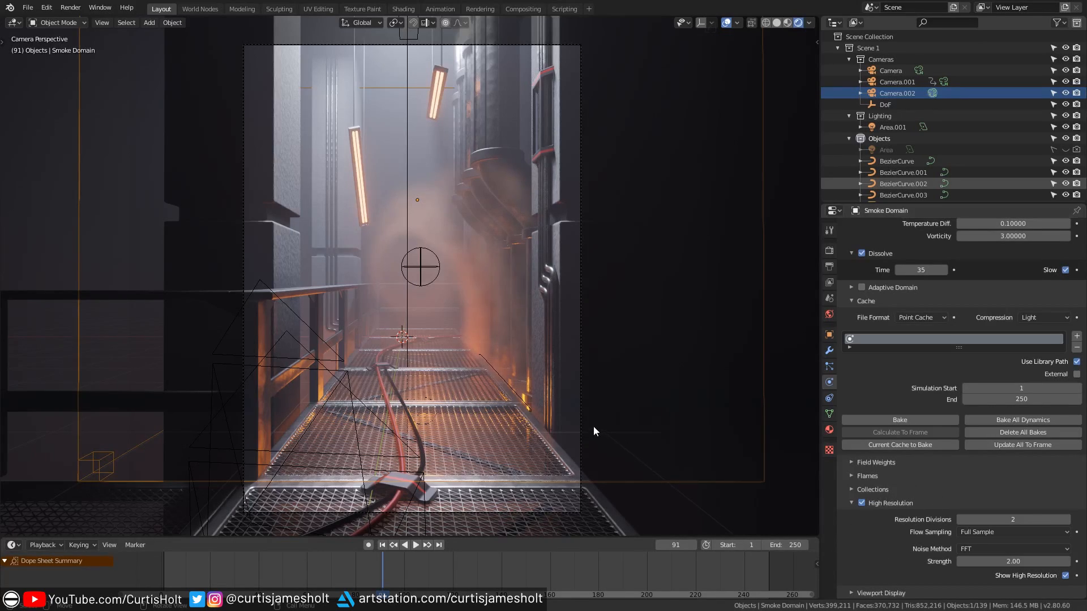
{"action": "mouse_move", "coordinate": [418, 228]}
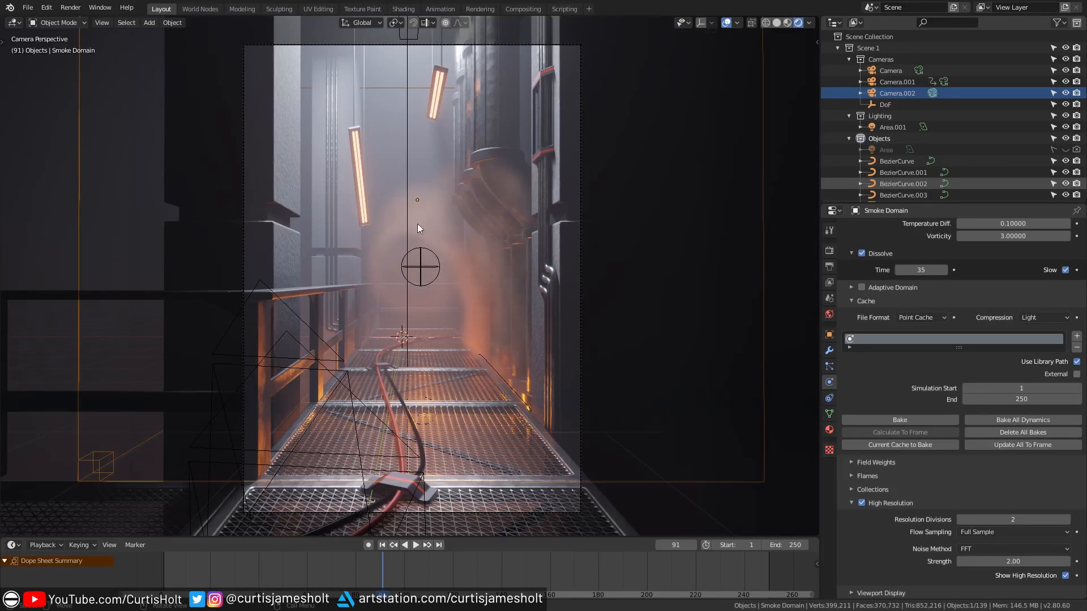
{"action": "mouse_move", "coordinate": [773, 387]}
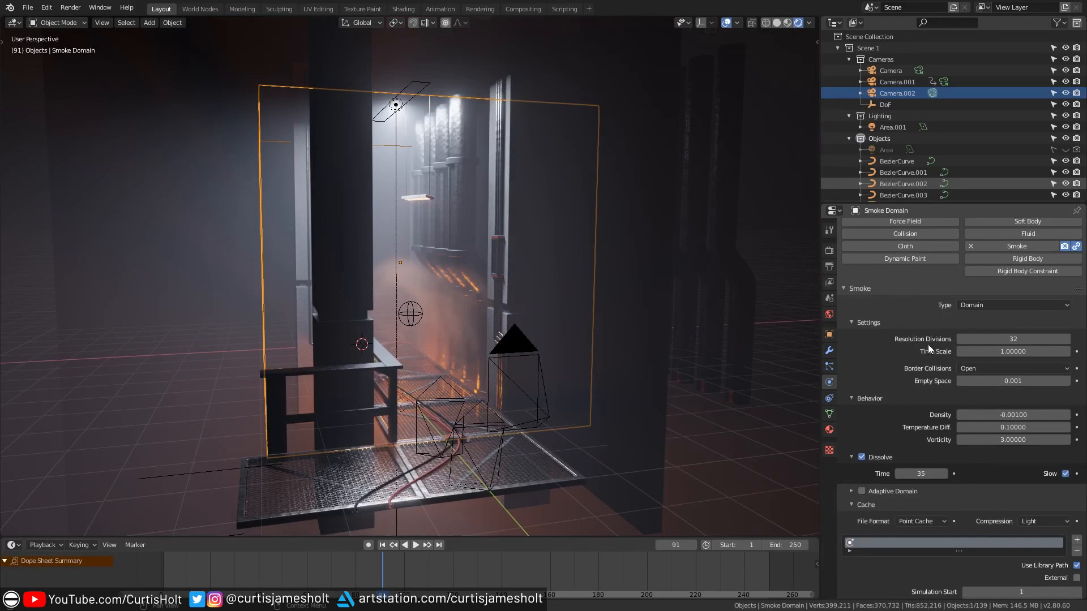
{"action": "mouse_move", "coordinate": [909, 351]}
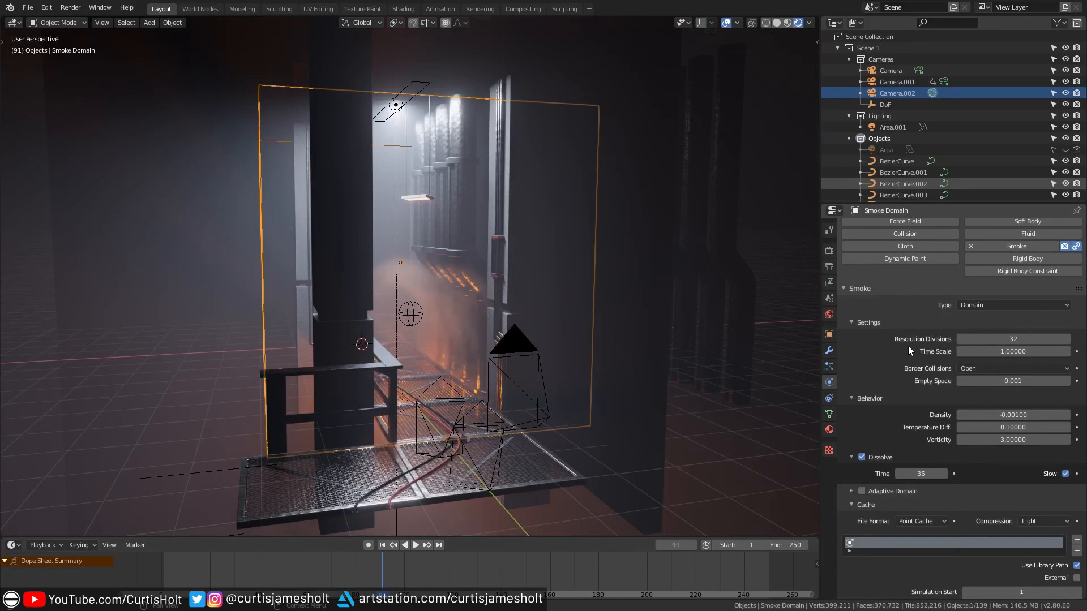
{"action": "mouse_move", "coordinate": [1012, 339]}
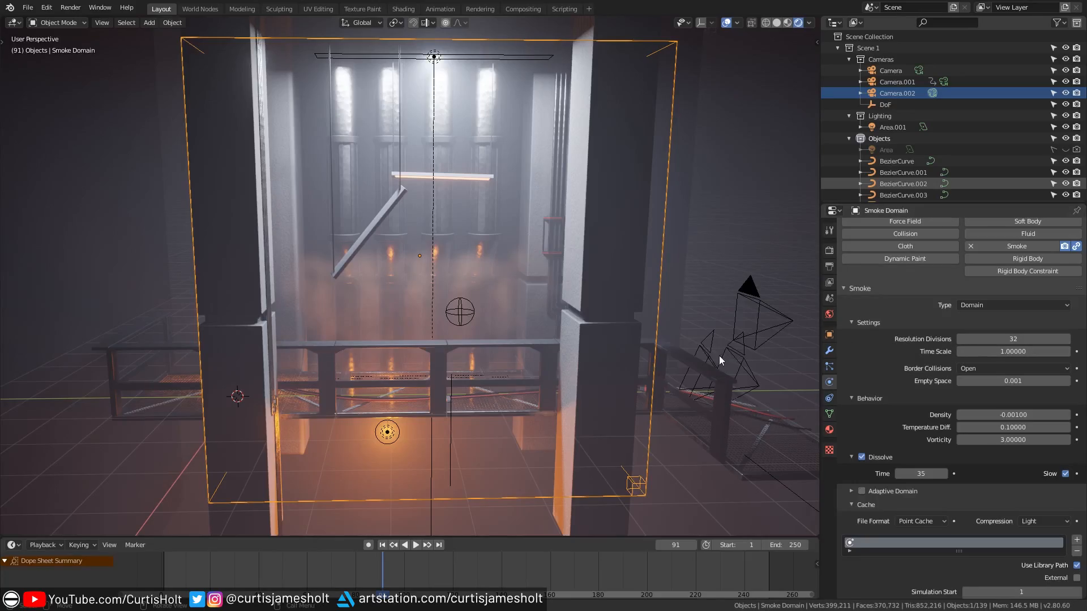
Orbit the viewport to see the smoke domain box enclosing the walkway from an angle
{"action": "left_click_drag", "start_coordinate": [721, 360], "coordinate": [608, 366]}
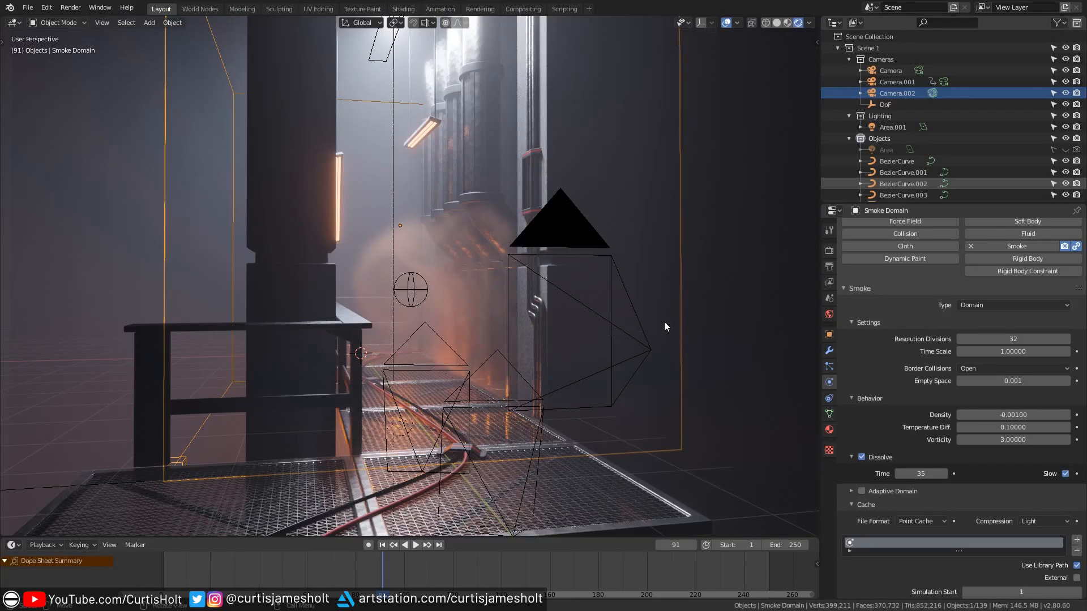
{"action": "scroll", "scroll_direction": "down", "scroll_amount": 3}
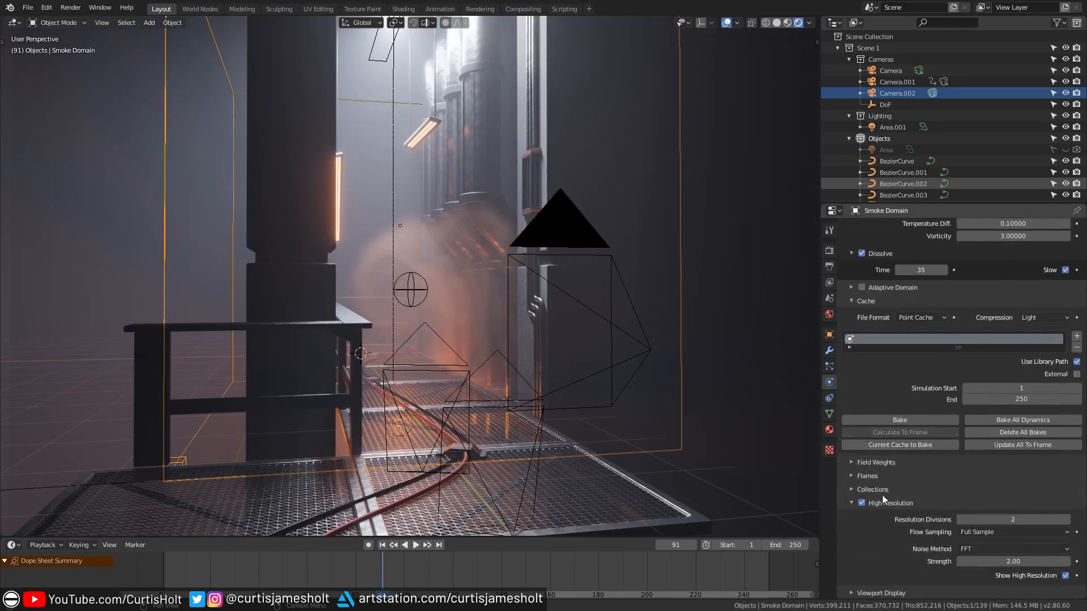
{"action": "mouse_move", "coordinate": [884, 565]}
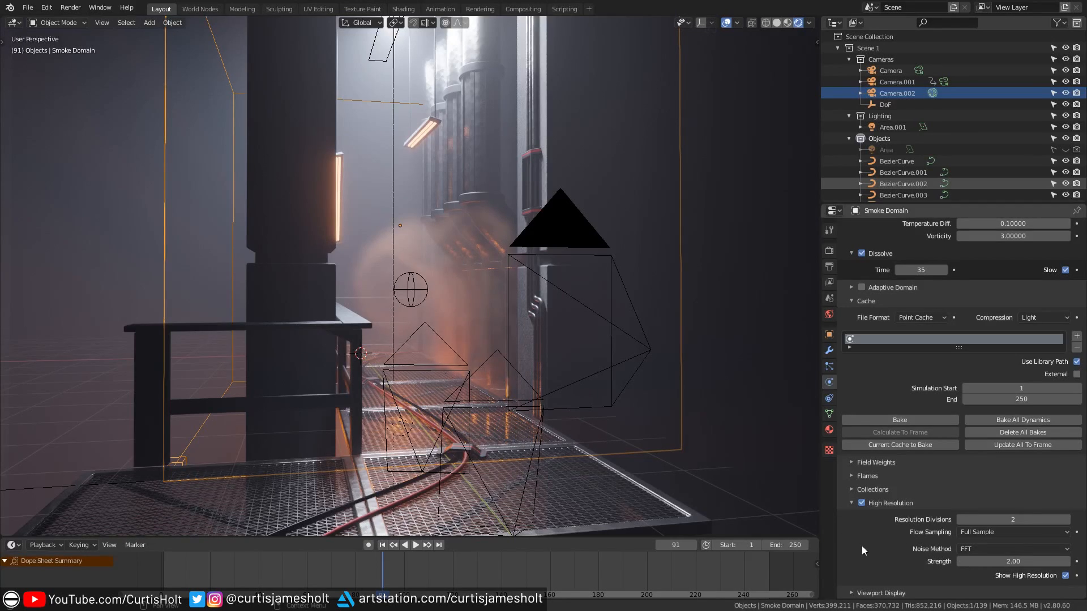
{"action": "left_click", "coordinate": [1012, 548]}
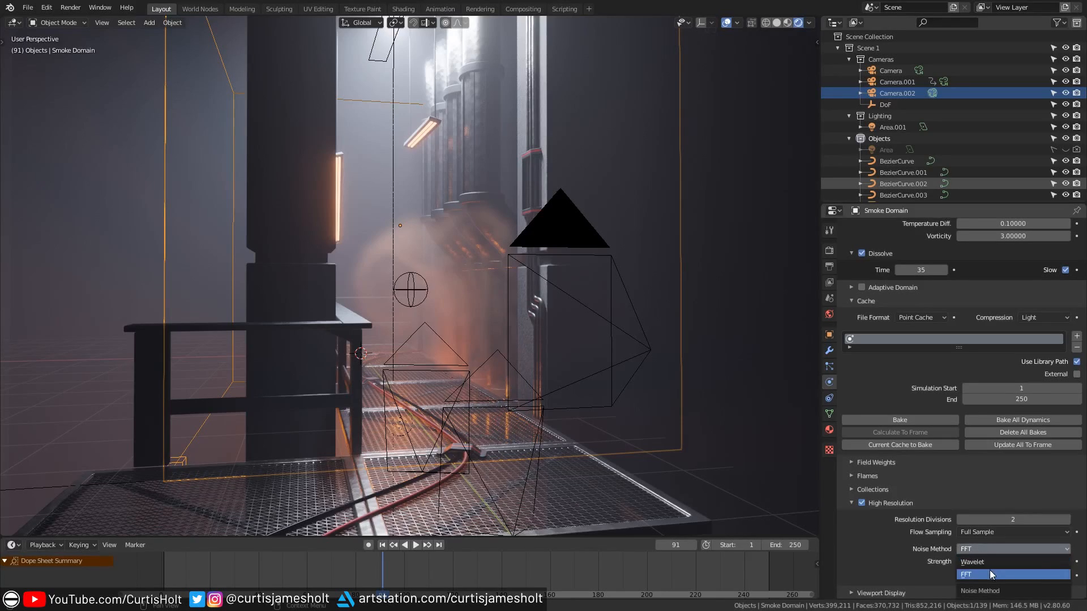
{"action": "mouse_move", "coordinate": [972, 562]}
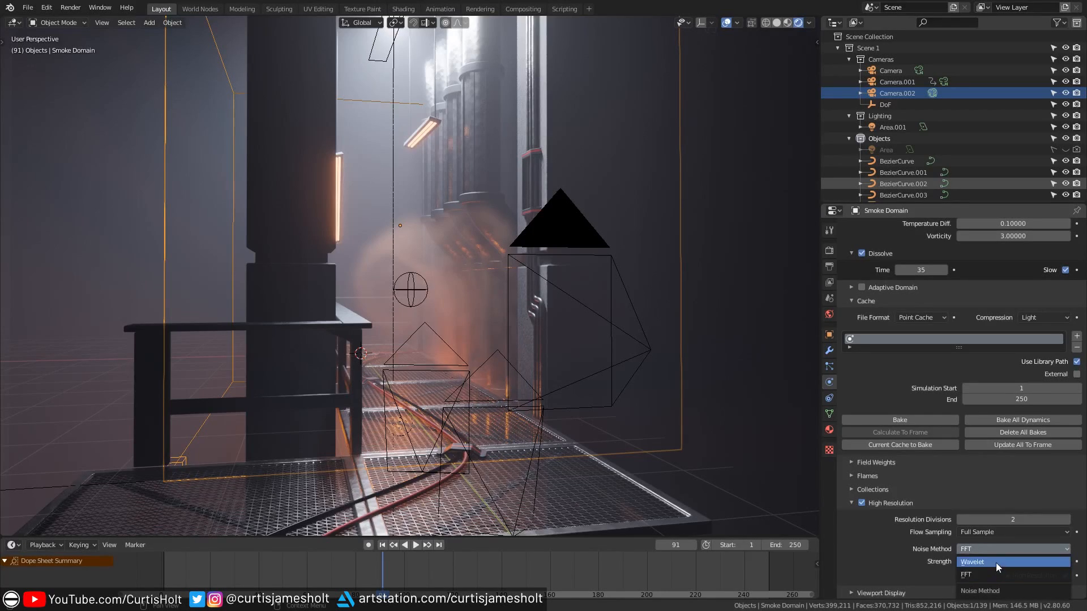
{"action": "mouse_move", "coordinate": [996, 575]}
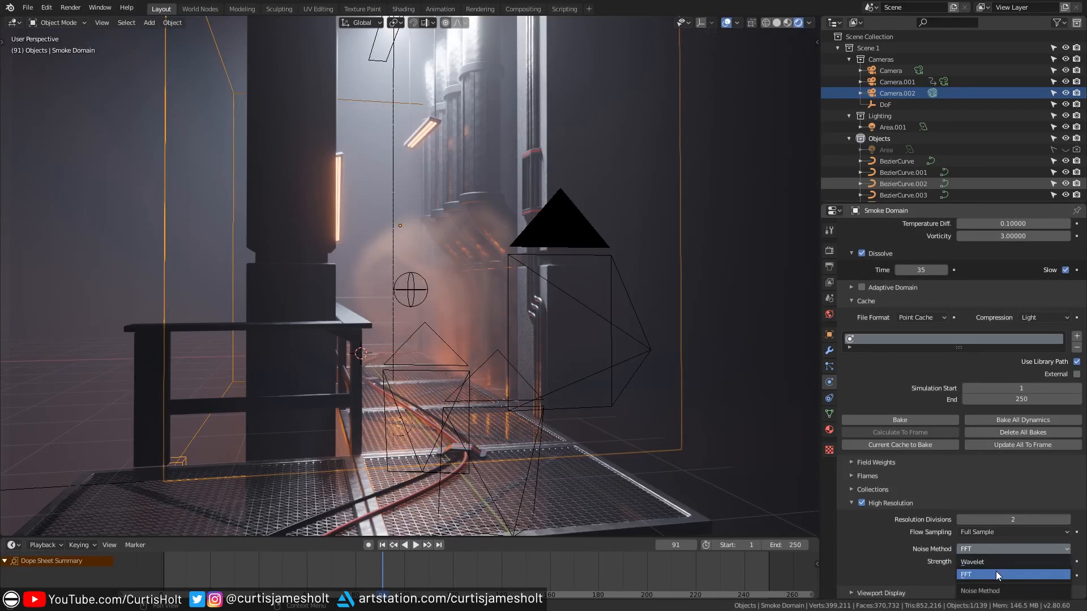
{"action": "mouse_move", "coordinate": [993, 562]}
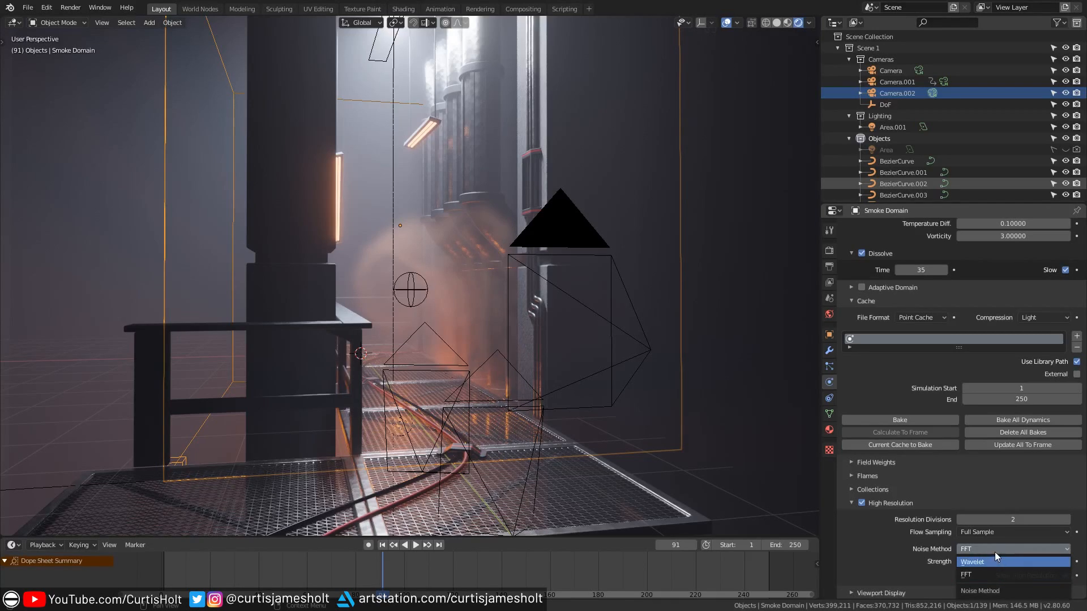
{"action": "left_click", "coordinate": [965, 574]}
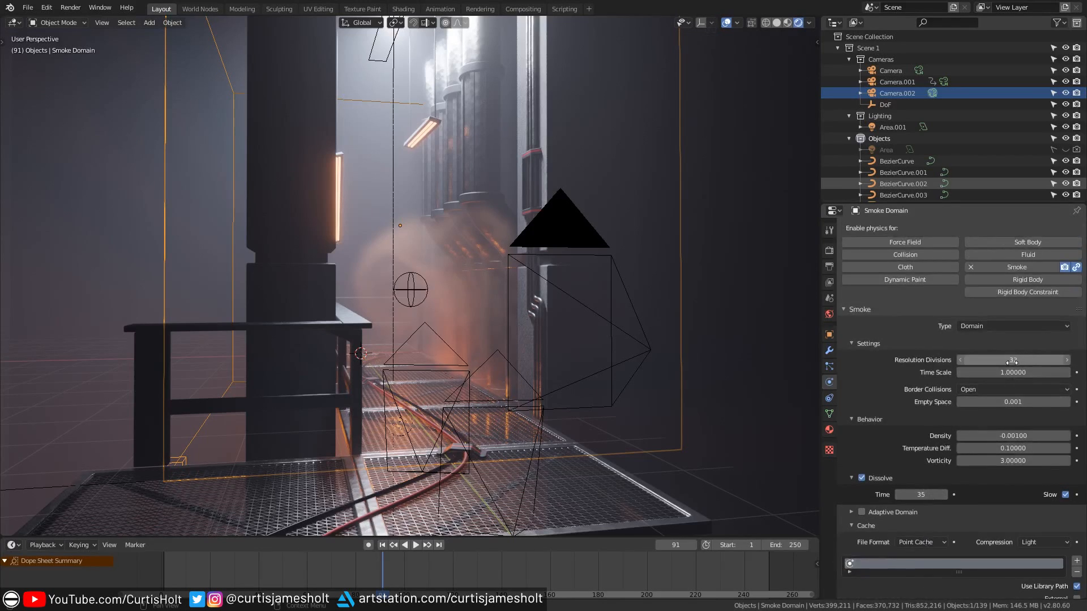
{"action": "scroll", "scroll_direction": "down", "scroll_amount": 3}
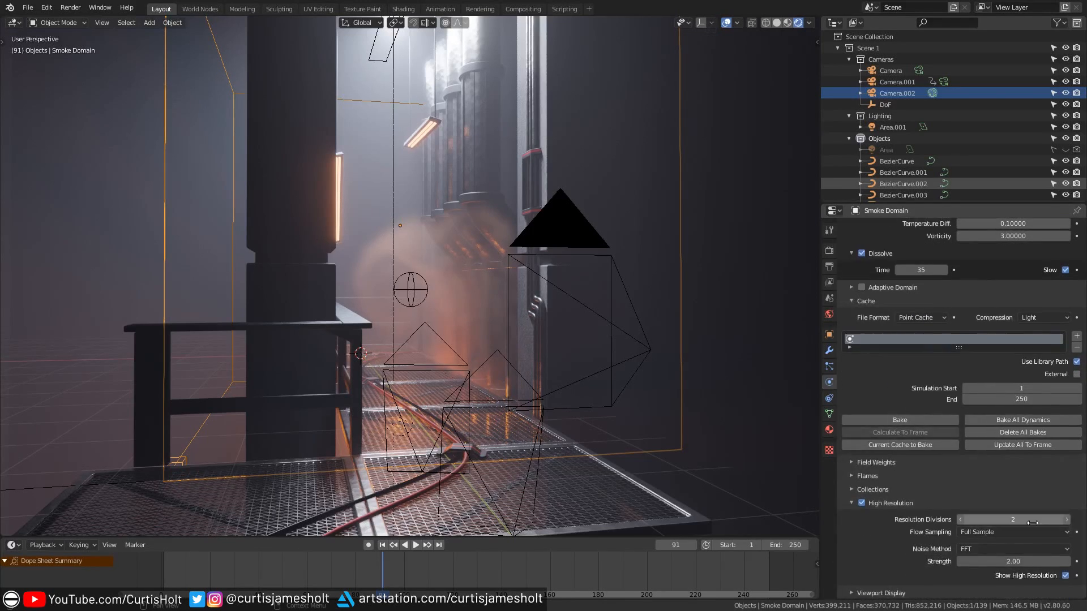
{"action": "mouse_move", "coordinate": [1012, 520]}
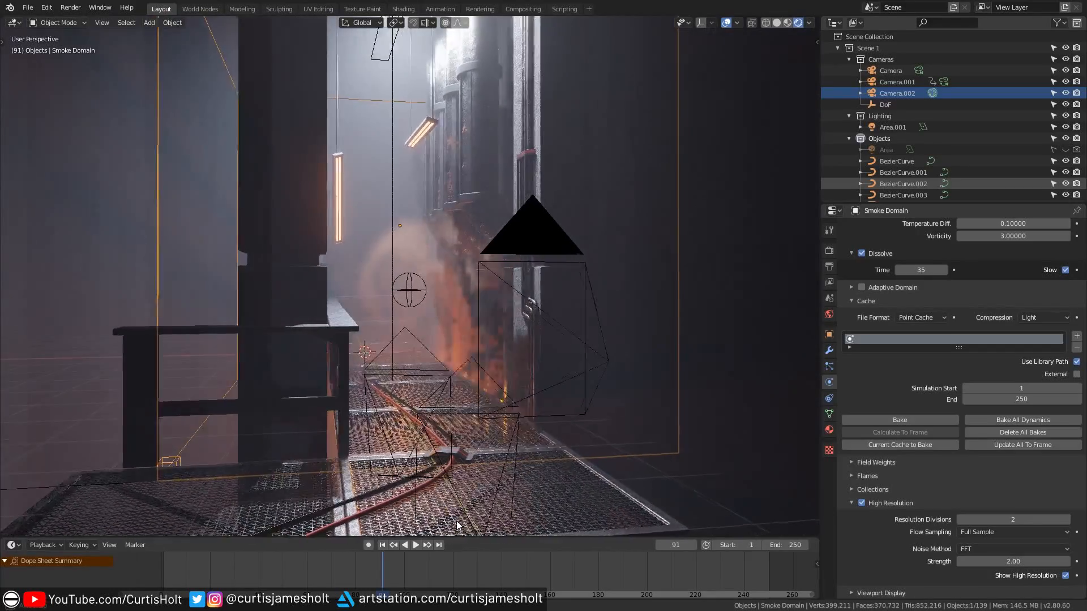
Jump the simulation to frame 159 and move the view close to the smoke by the pipes
{"action": "left_click", "coordinate": [415, 544]}
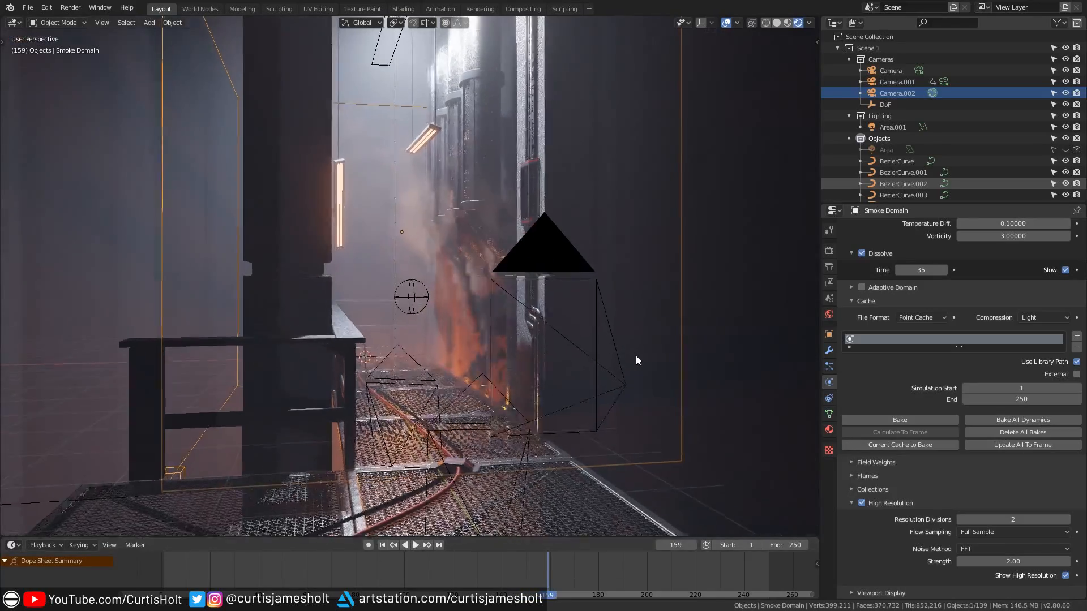
{"action": "left_click_drag", "start_coordinate": [637, 360], "coordinate": [555, 308]}
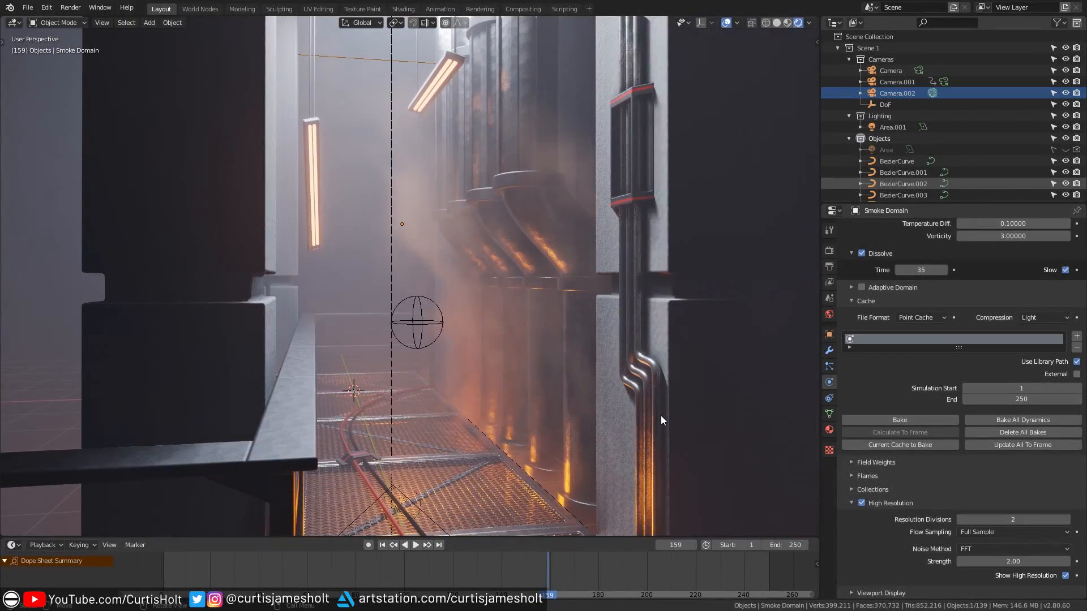
{"action": "mouse_move", "coordinate": [563, 474]}
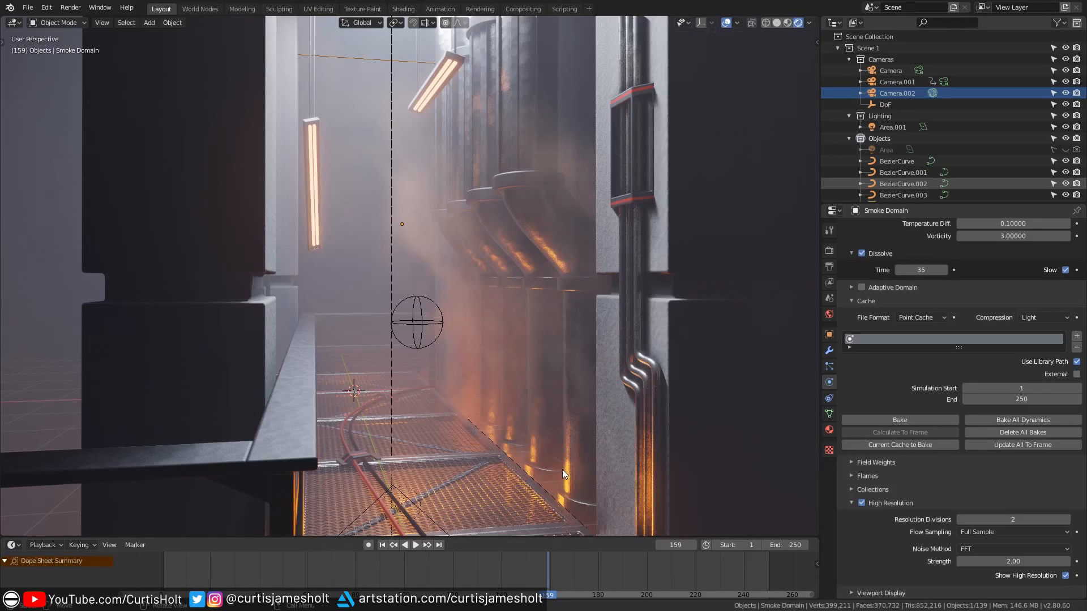
{"action": "mouse_move", "coordinate": [550, 518]}
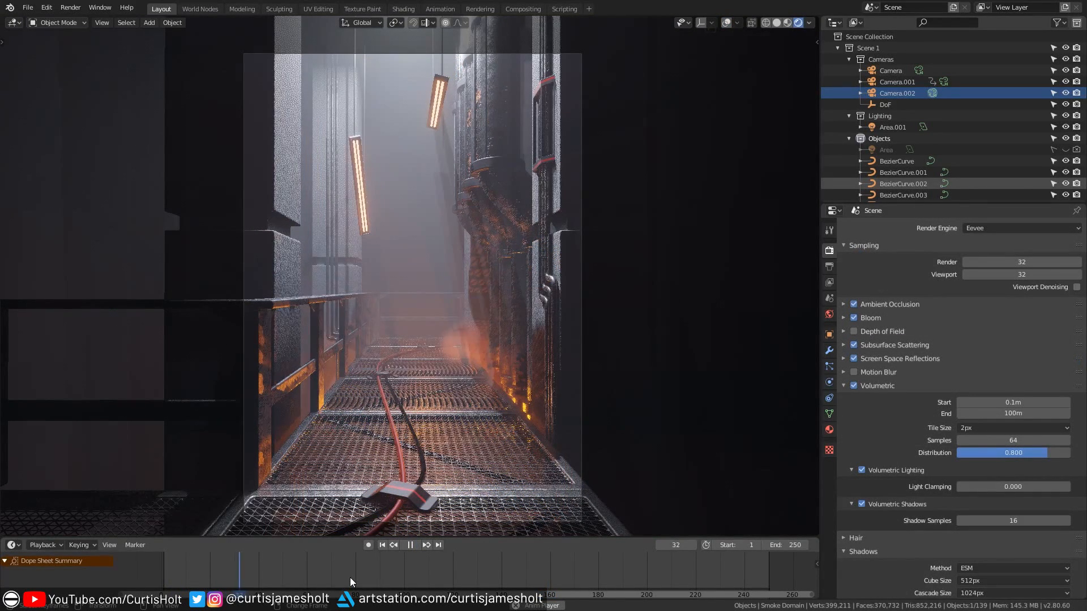
Replay the walkway smoke in the Eevee camera view up to frame 102
{"action": "left_click", "coordinate": [305, 564]}
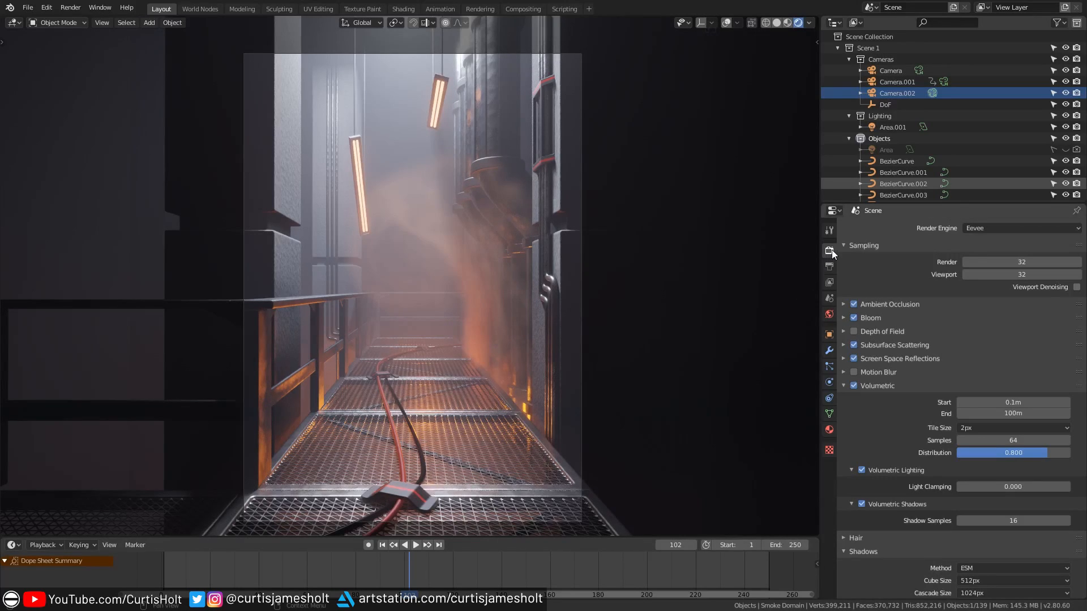
{"action": "mouse_move", "coordinate": [898, 274]}
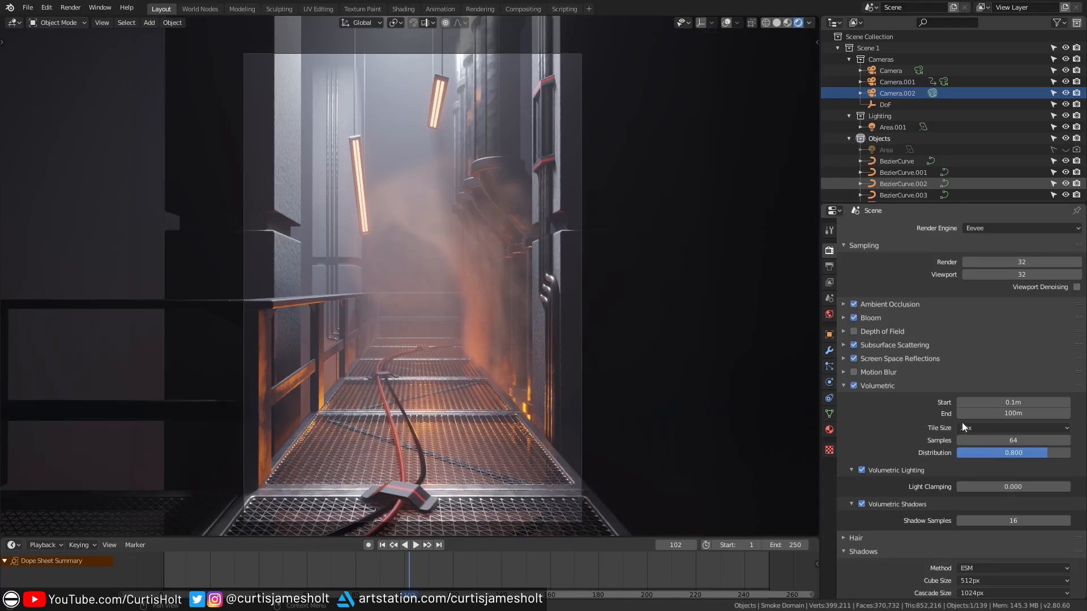
Try 4px and 2px volumetric tile sizes, then leave Eevee volumetric tiles at 16px
{"action": "left_click", "coordinate": [1012, 428]}
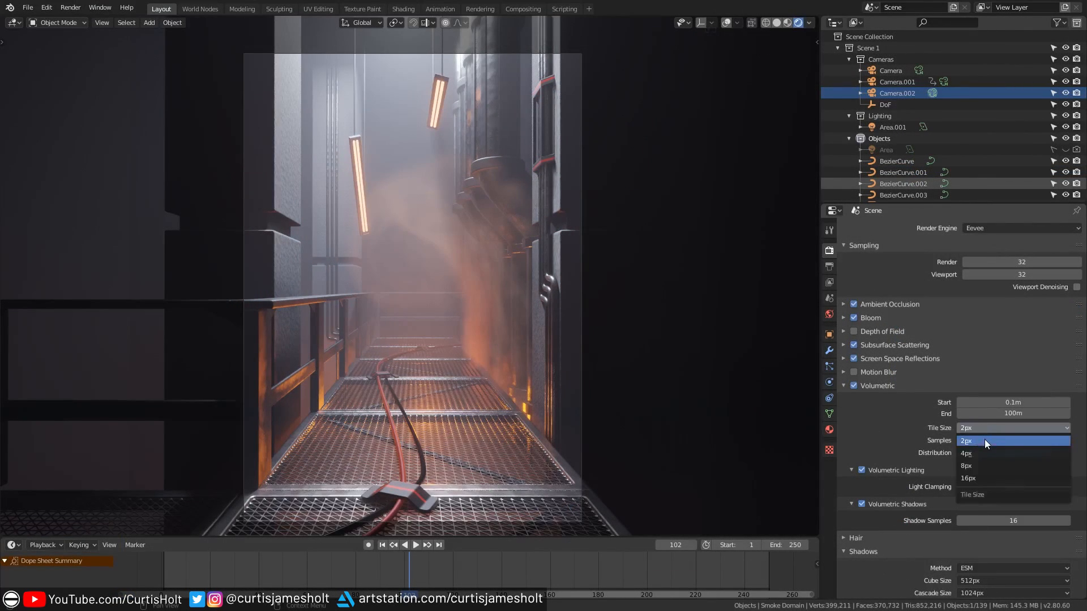
{"action": "mouse_move", "coordinate": [992, 465]}
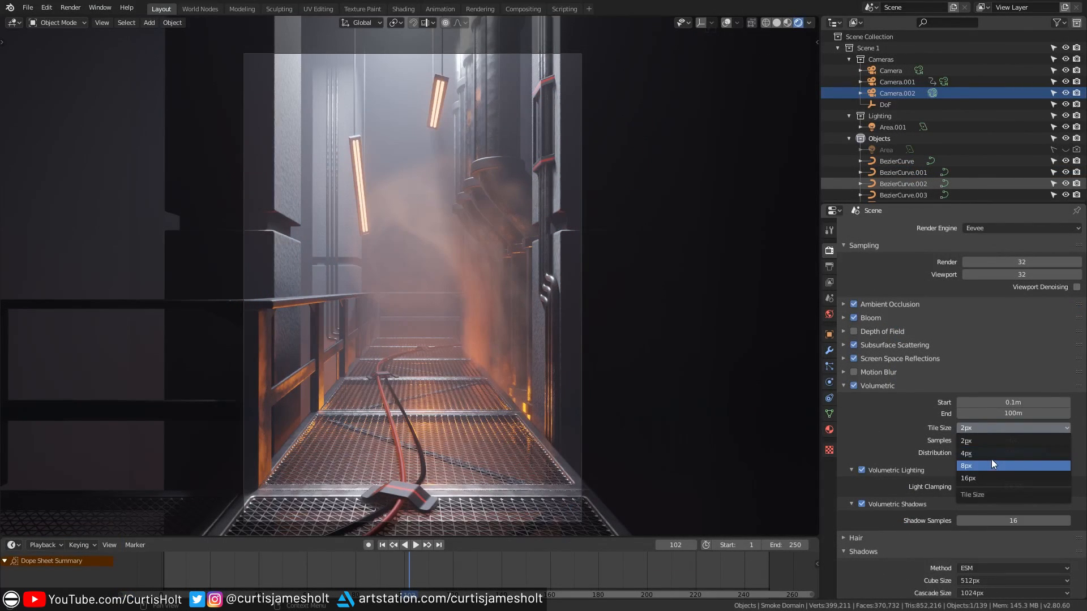
{"action": "left_click", "coordinate": [966, 453]}
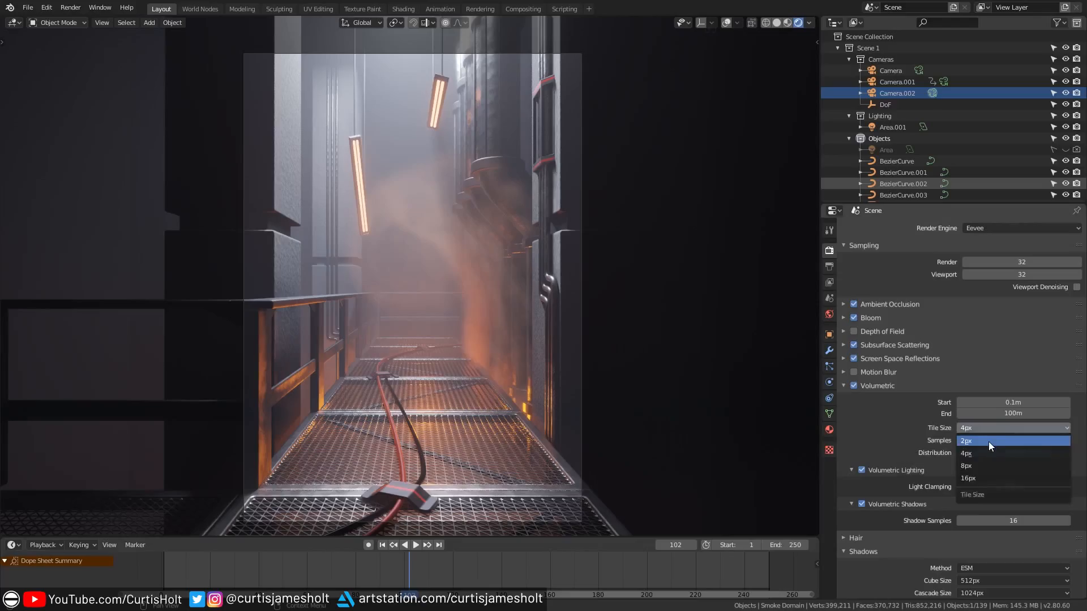
{"action": "left_click", "coordinate": [965, 441]}
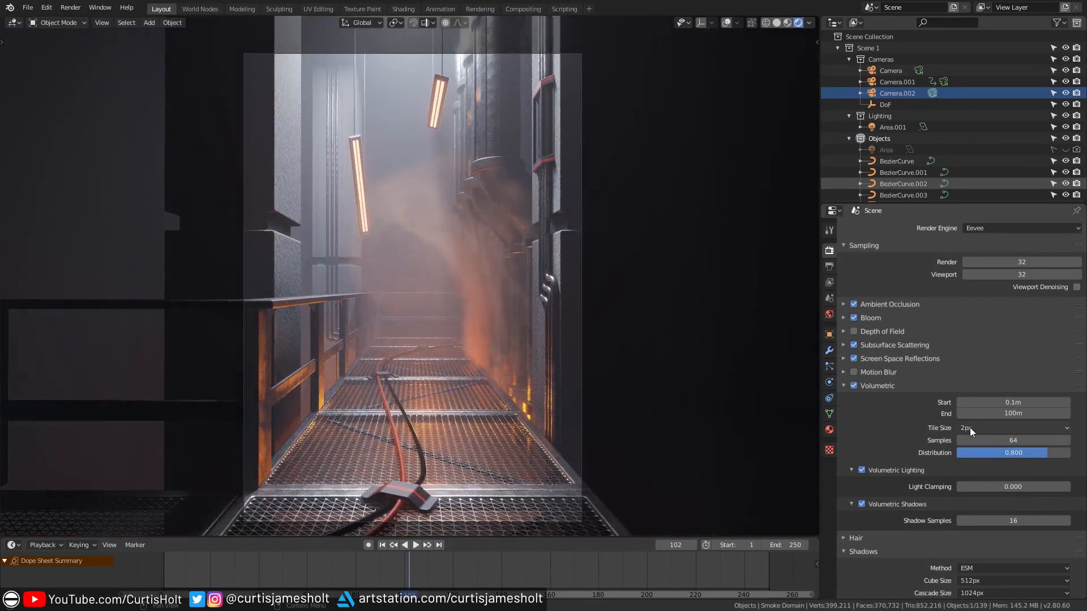
{"action": "left_click", "coordinate": [1012, 428]}
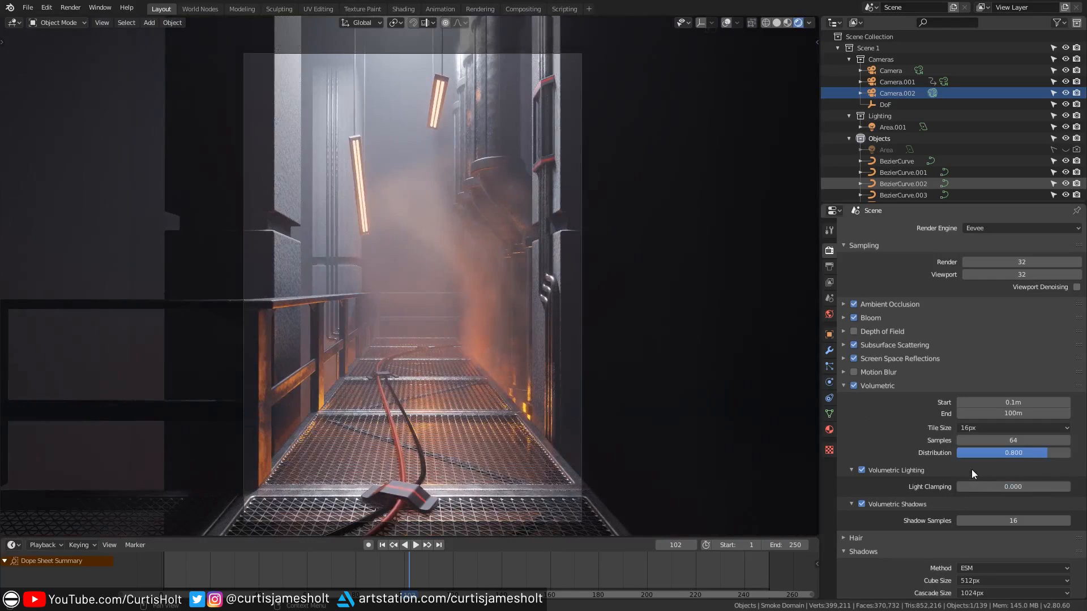